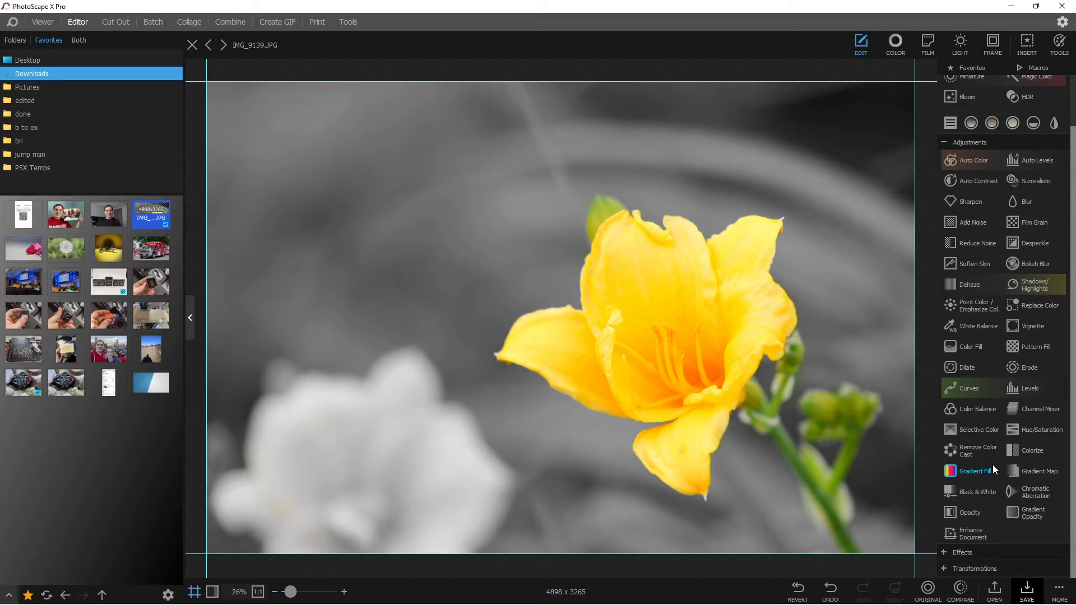
mouse_move(837, 407)
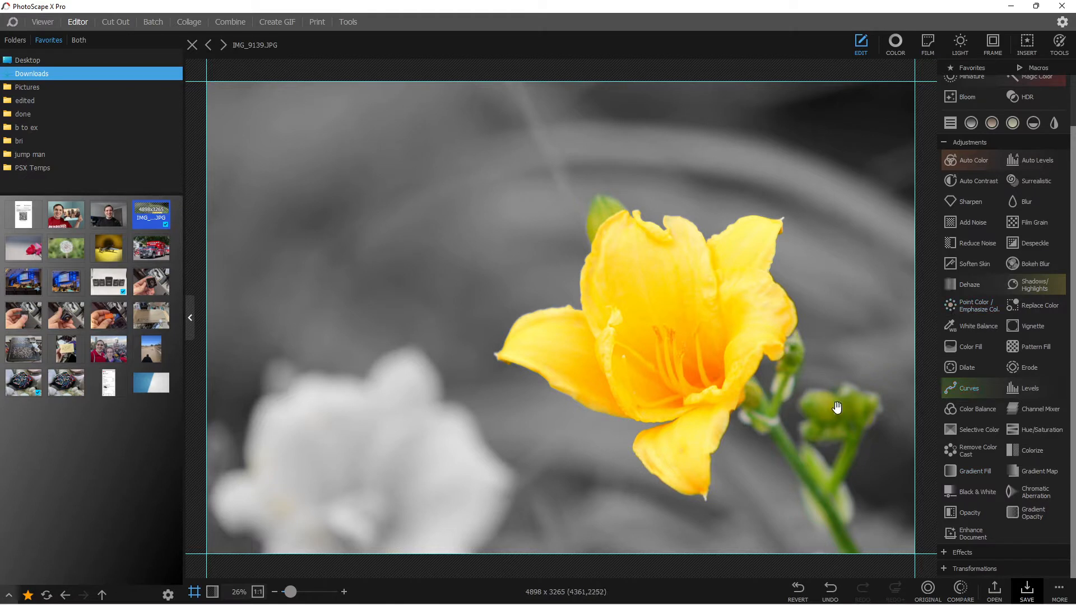
Close the edited IMG_9139.JPG daylily photo, triggering the unsaved-changes prompt.
left_click(927, 589)
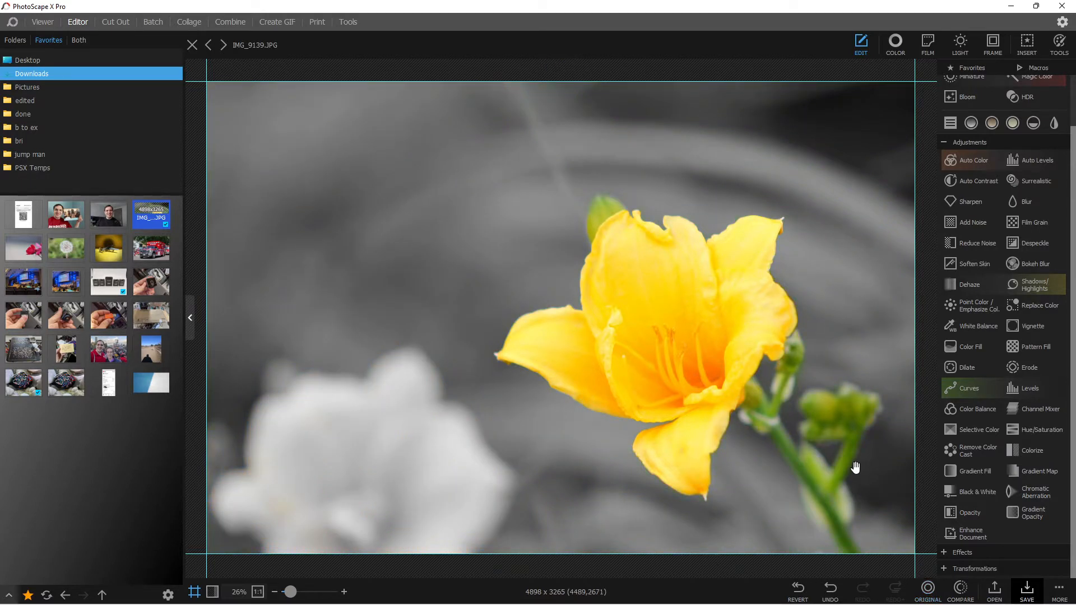
left_click_drag(856, 467, 582, 354)
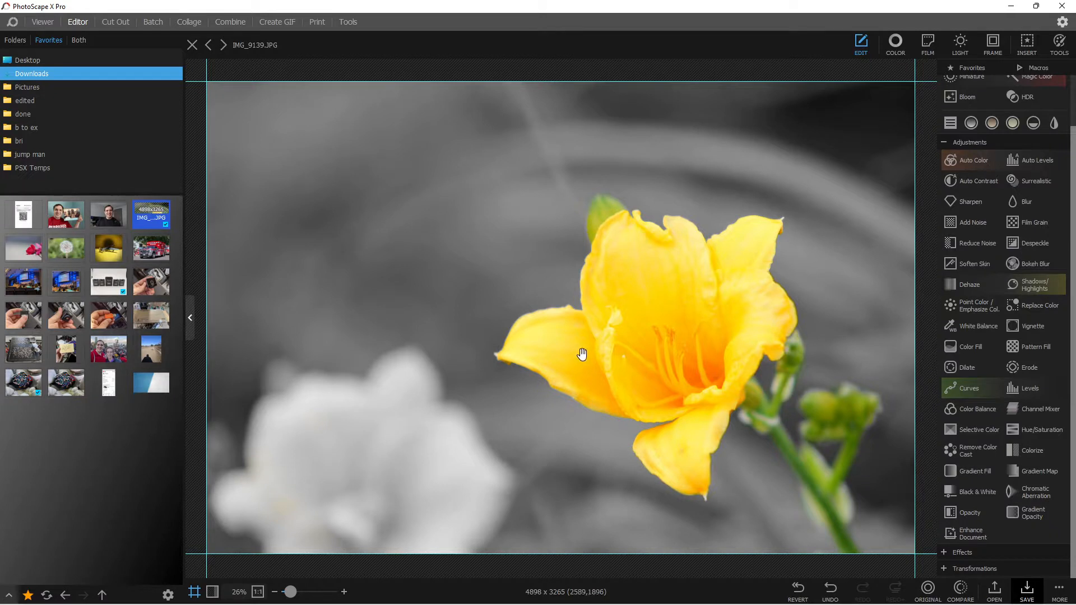
mouse_move(684, 398)
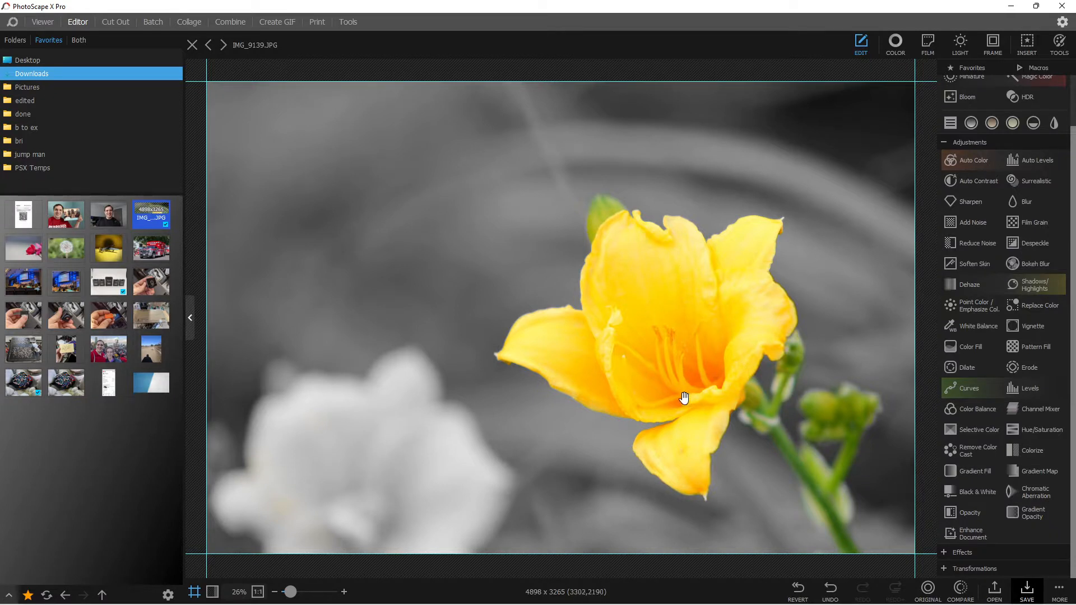
left_click(192, 45)
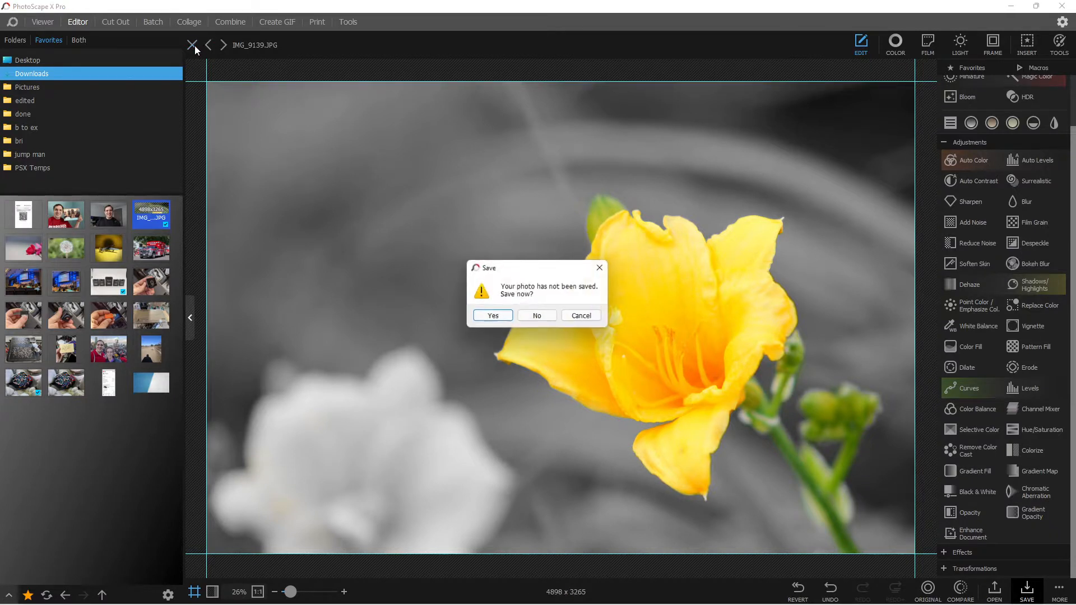
Discard the edits, reopen the original daylily photo, and return to the Editor after viewing Cut Out.
left_click(536, 315)
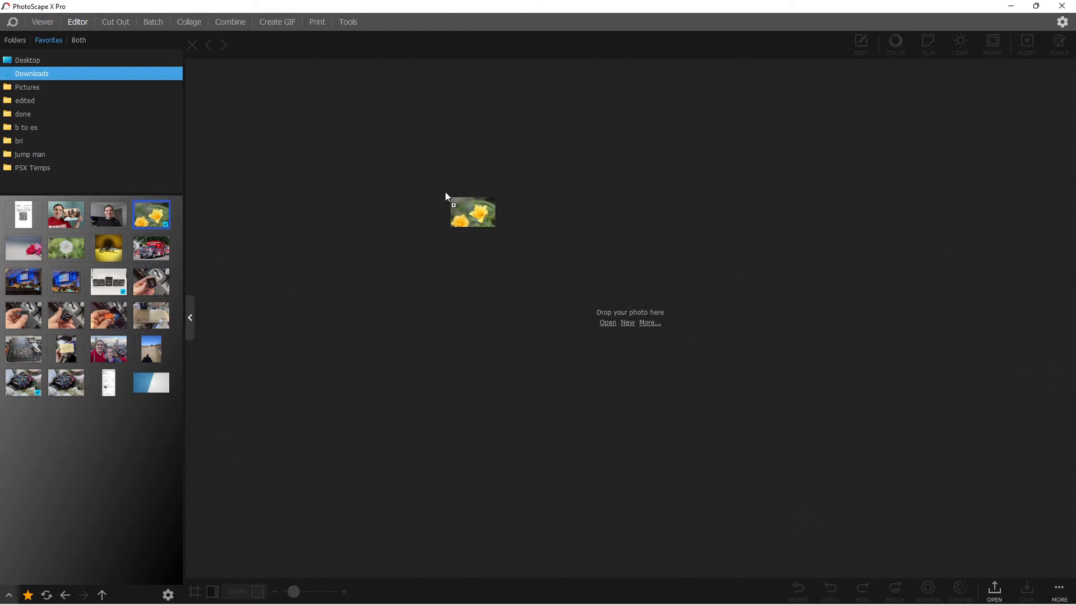
double_click(151, 215)
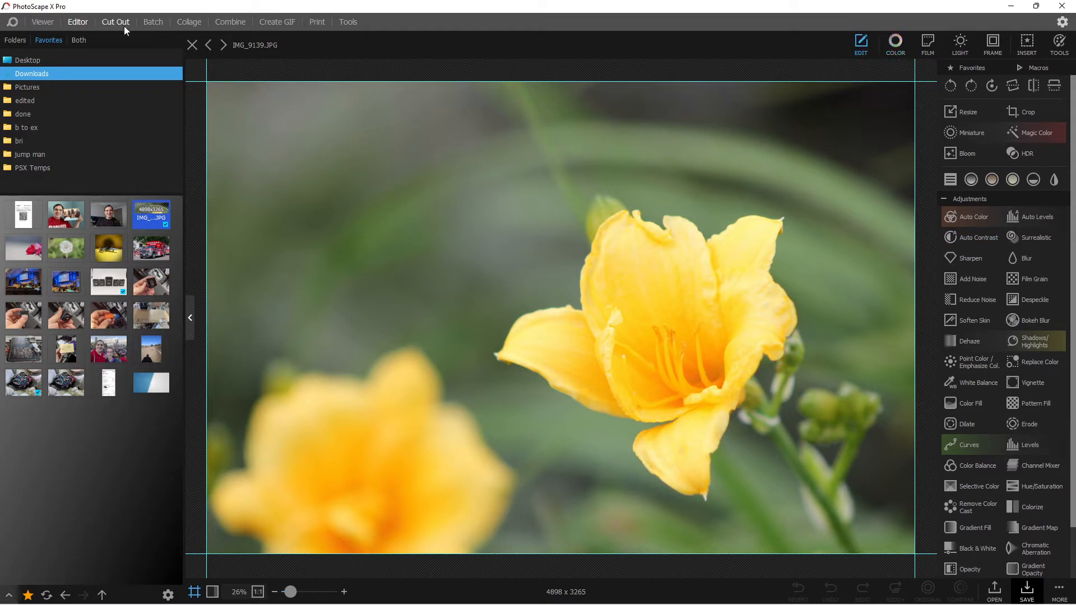
left_click(115, 21)
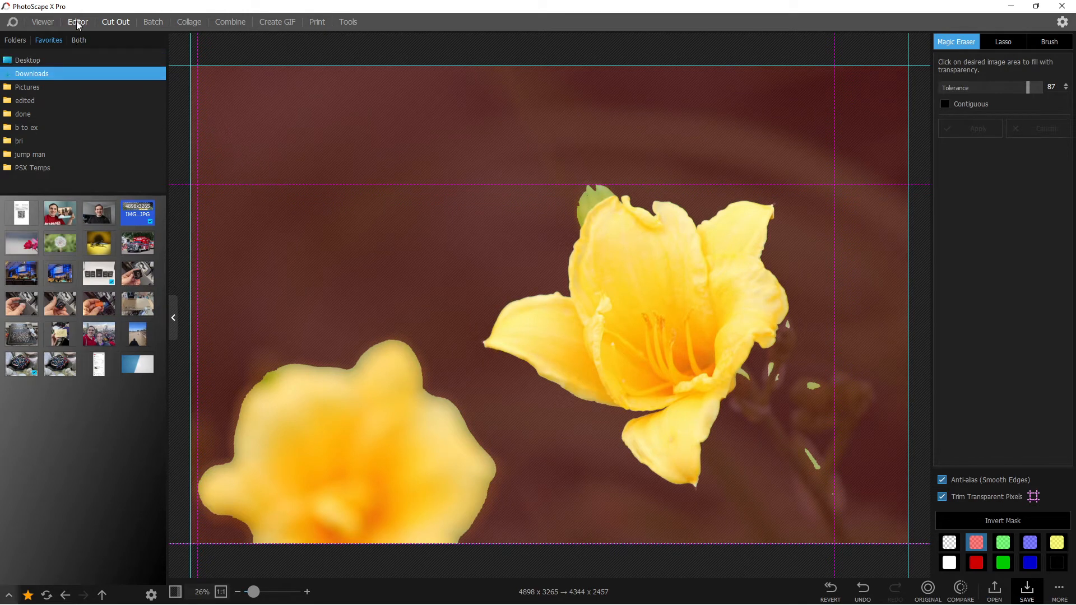
left_click(77, 21)
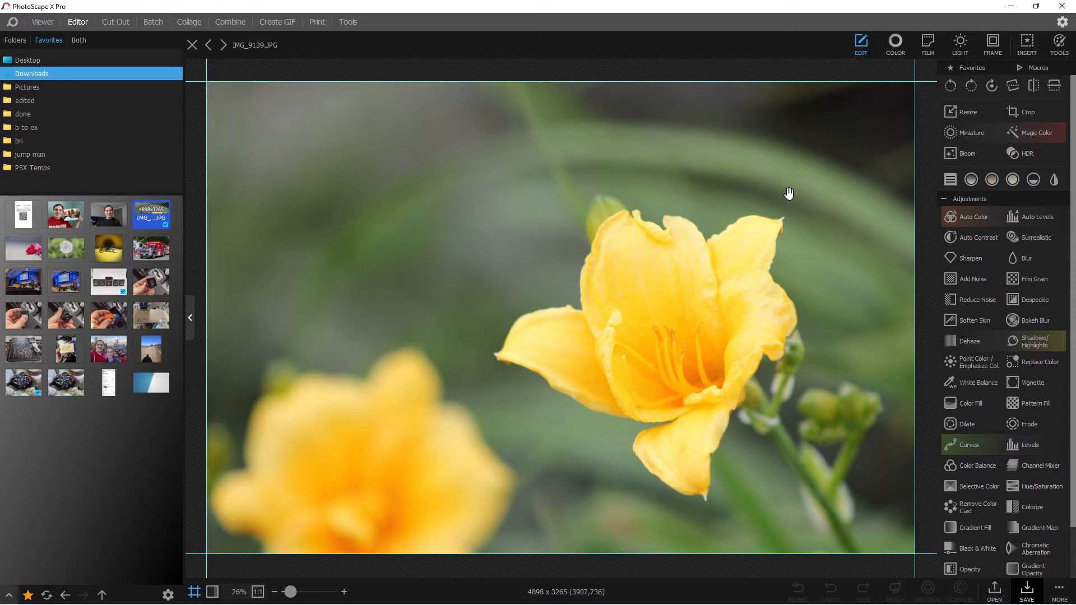
Open Point Color / Emphasize Color from the Adjustments list.
left_click(969, 198)
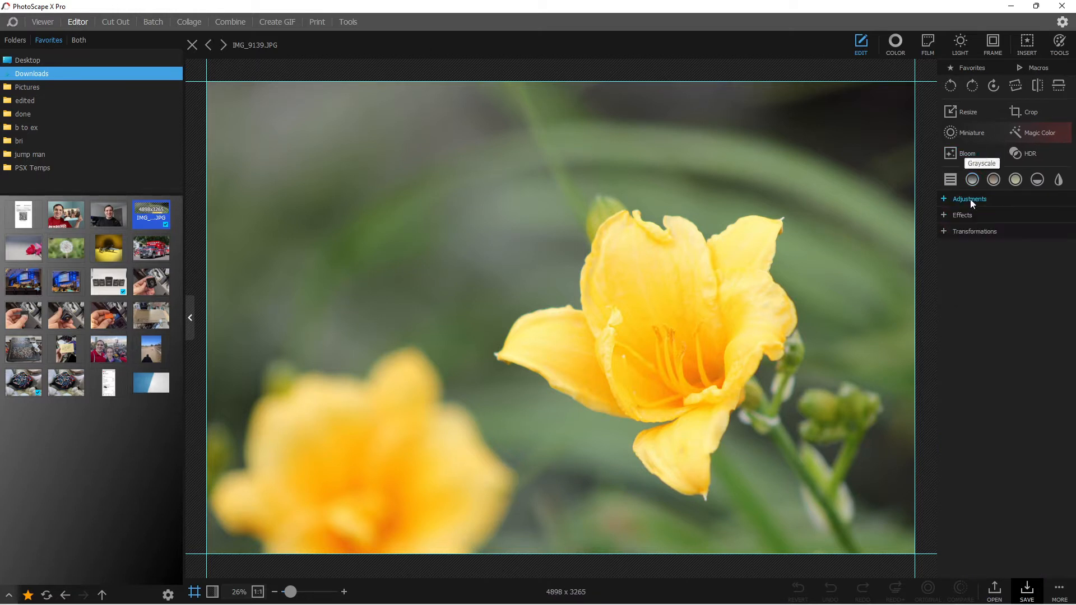
left_click(970, 199)
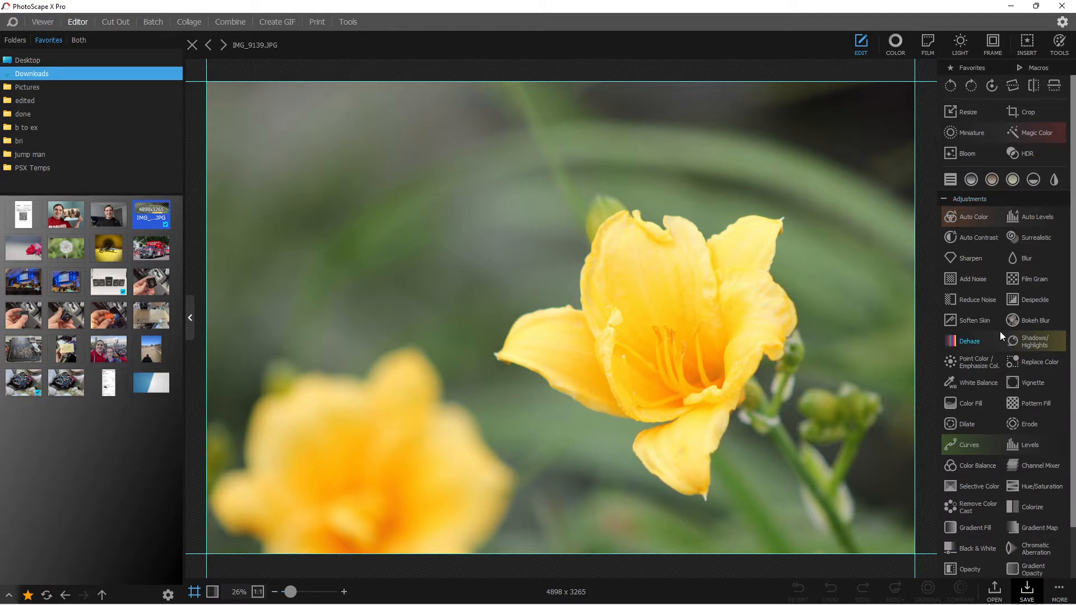
scroll("down", 3)
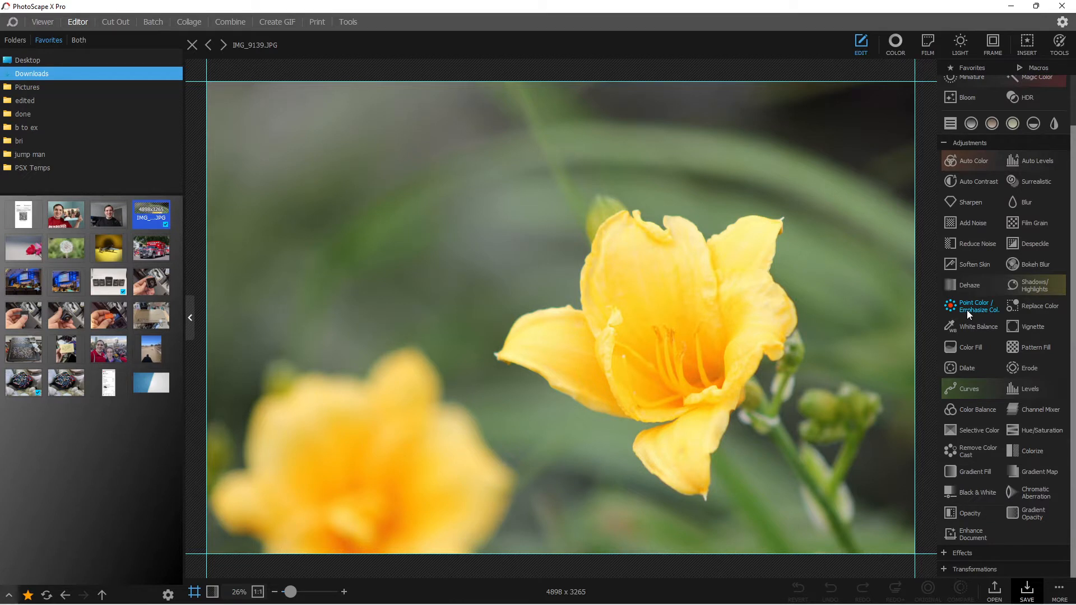
left_click(974, 306)
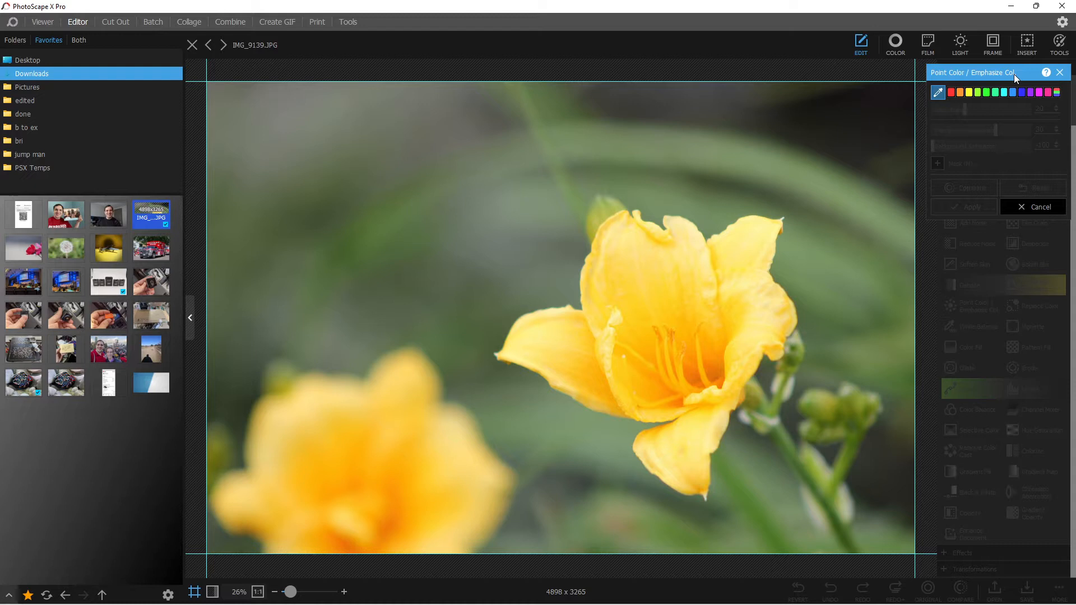
Preview the green and yellow Point Color presets, then select the eyedropper.
left_click(950, 92)
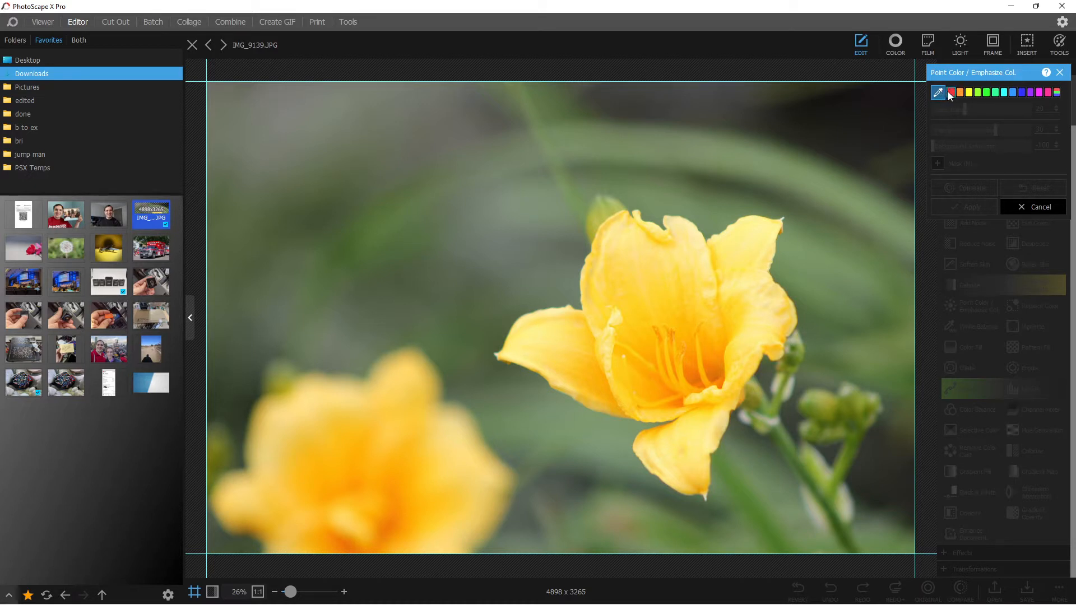
mouse_move(961, 88)
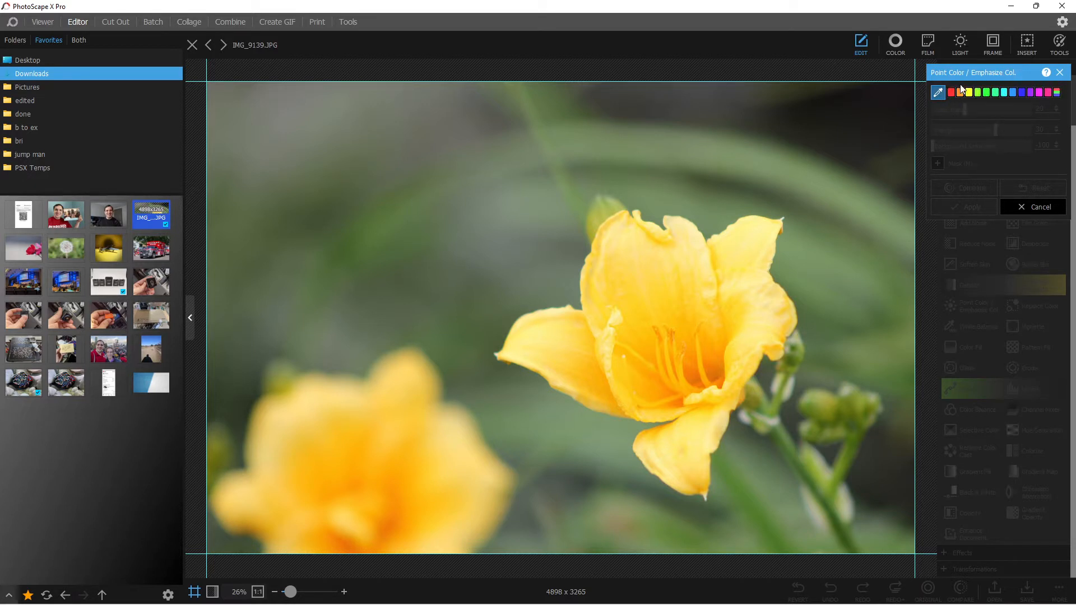
left_click(985, 93)
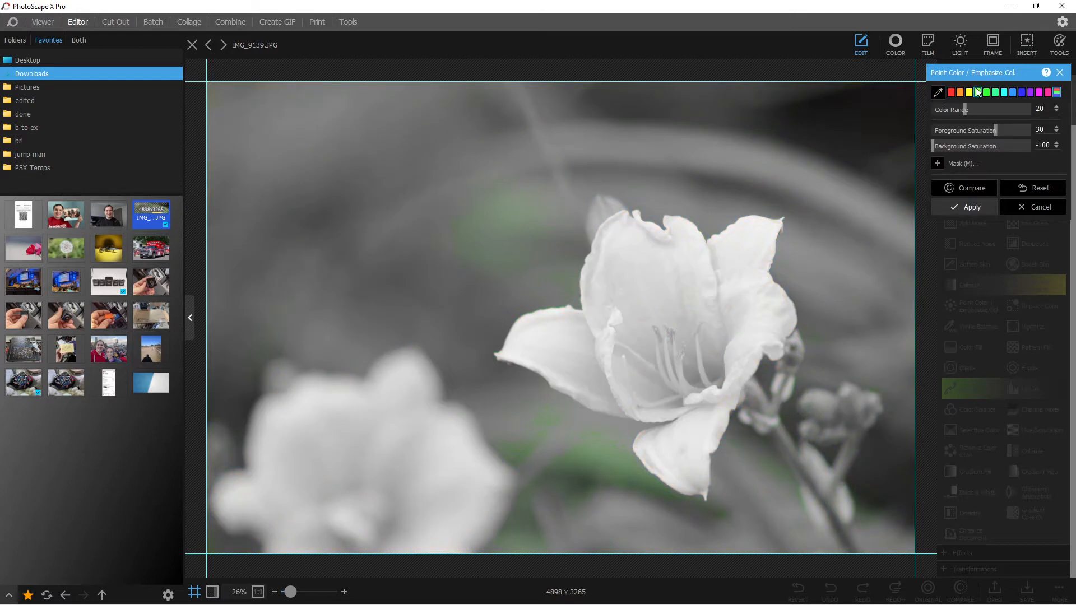
left_click(977, 91)
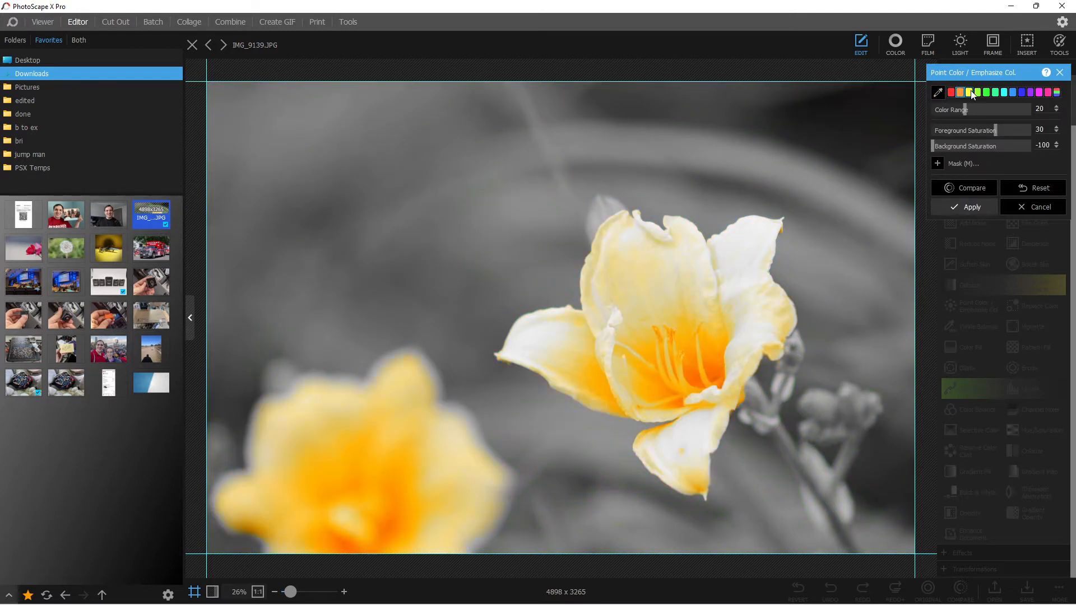
left_click(987, 93)
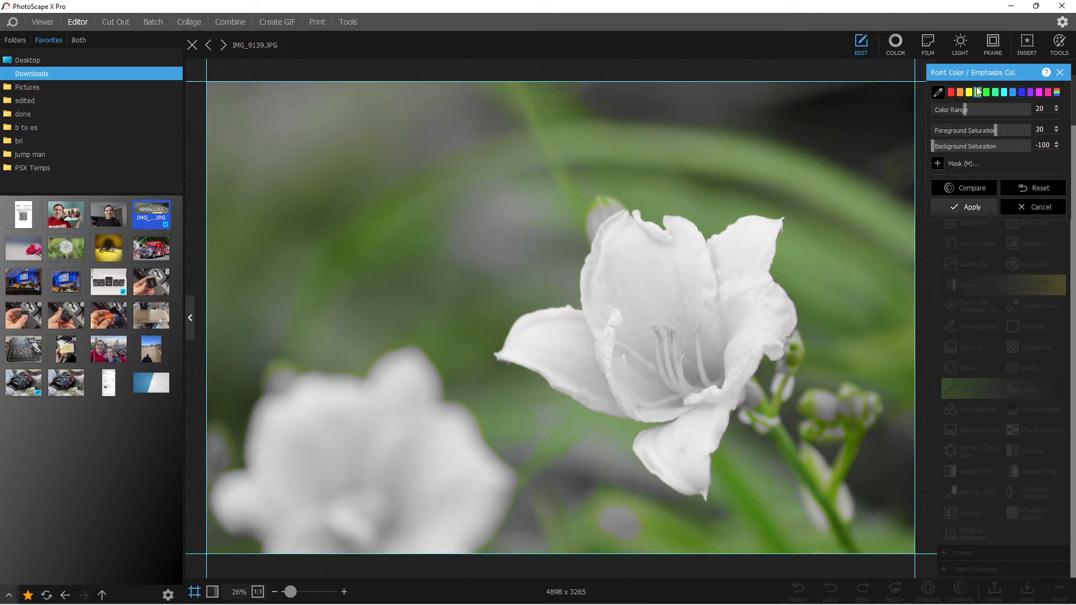
left_click(937, 92)
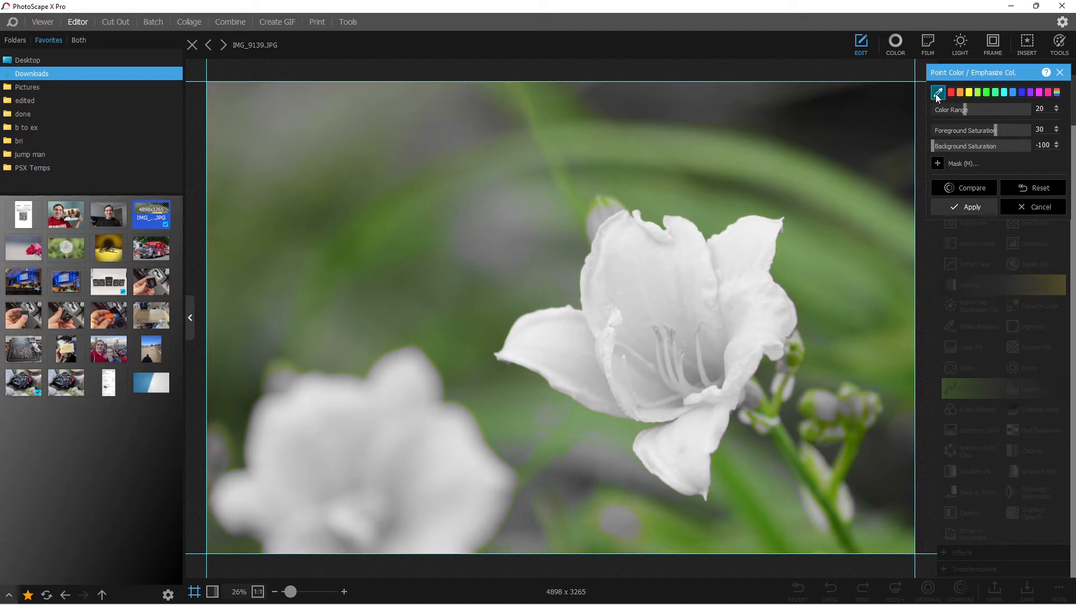
left_click(964, 187)
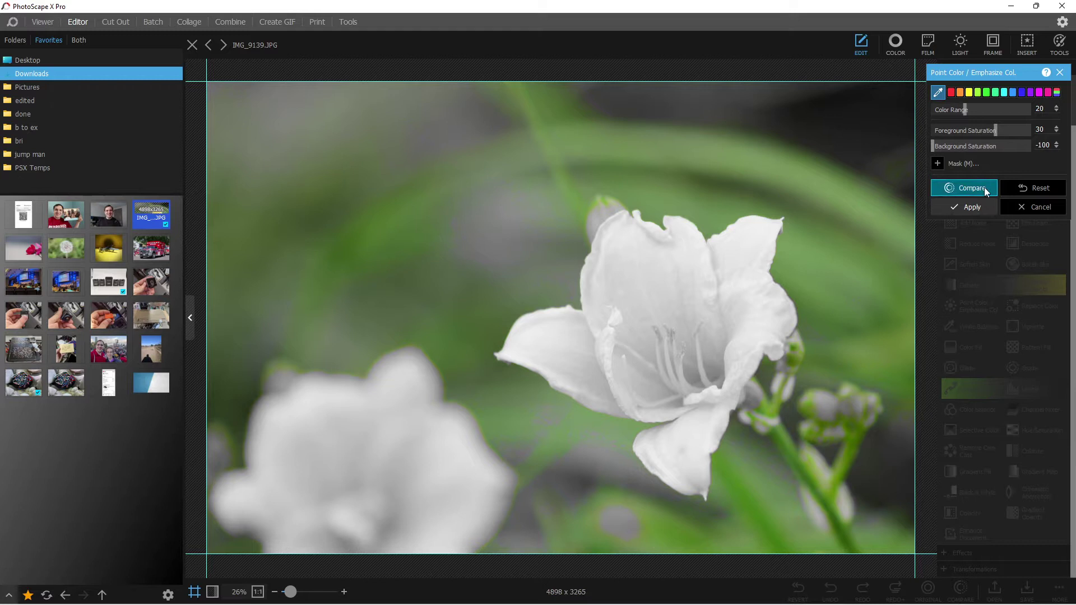
left_click(963, 188)
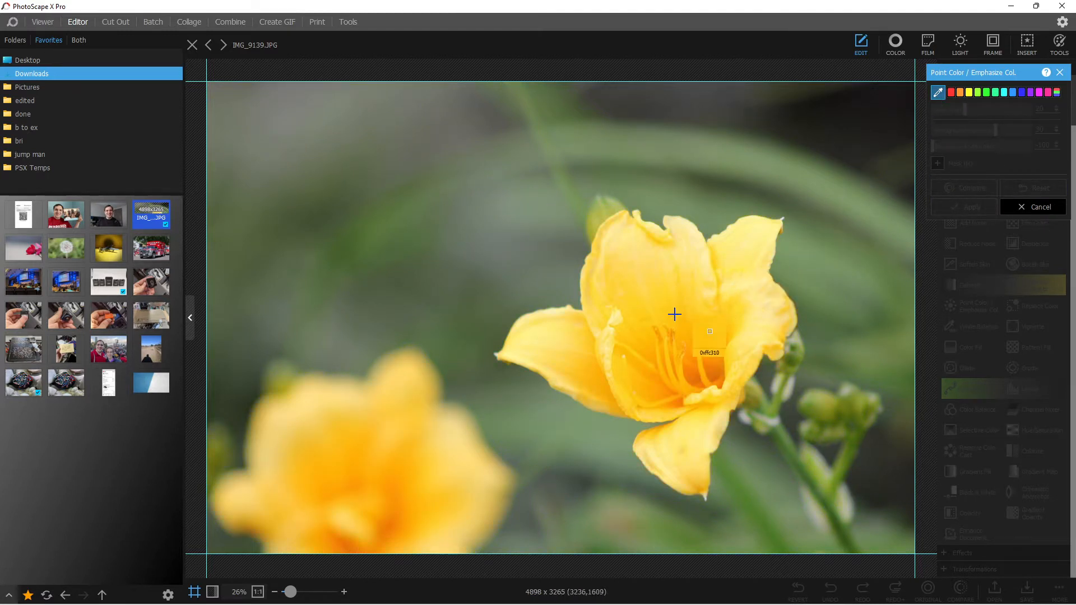
Sample the daylily's yellow petals as the kept colour and zoom out to fit the photo.
left_click(675, 315)
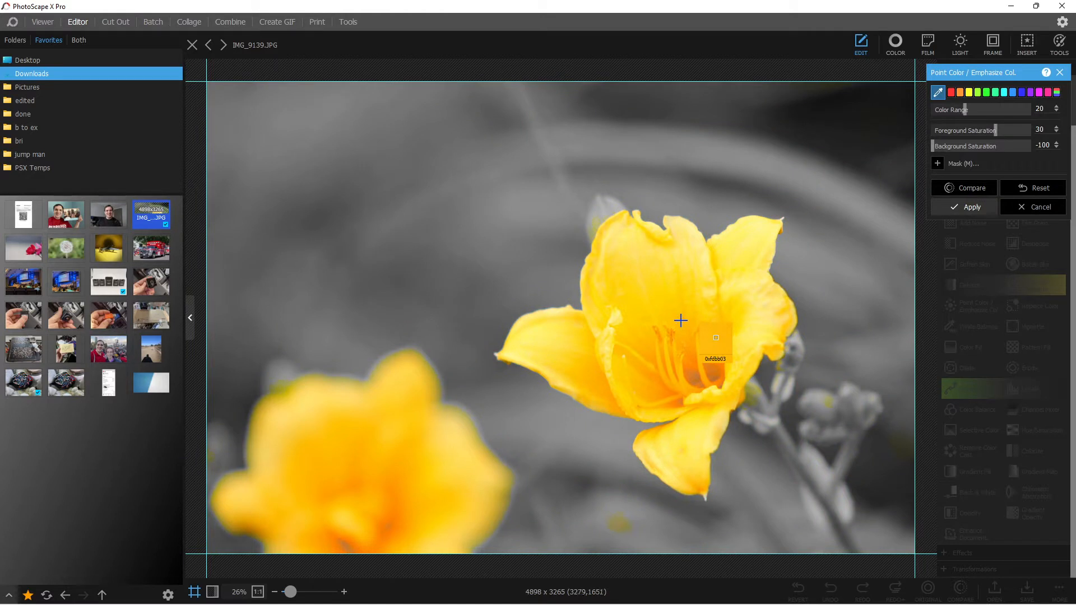
mouse_move(681, 331)
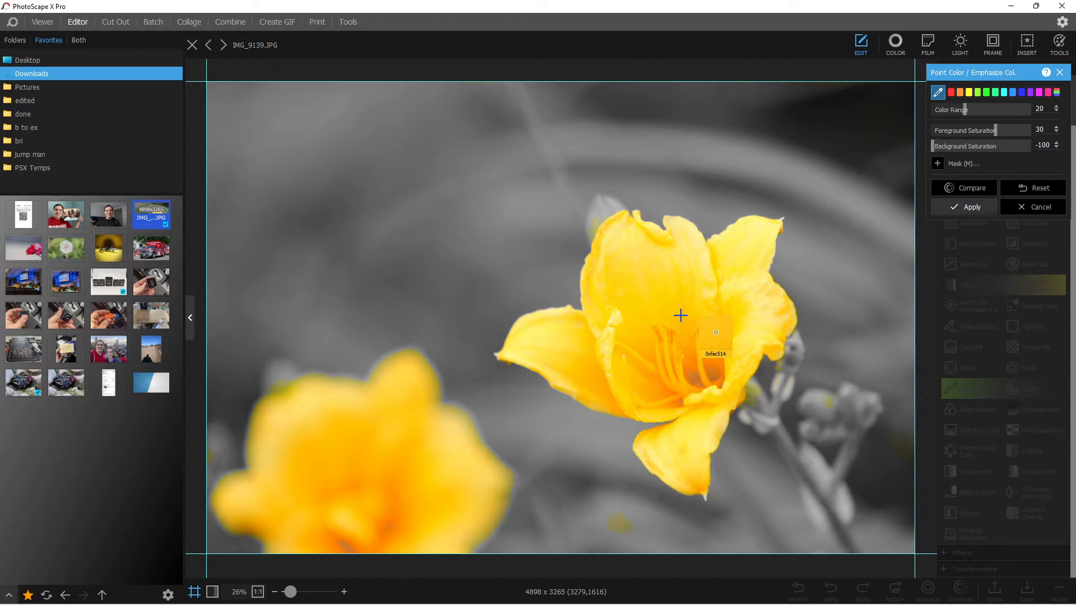
left_click_drag(290, 592, 293, 592)
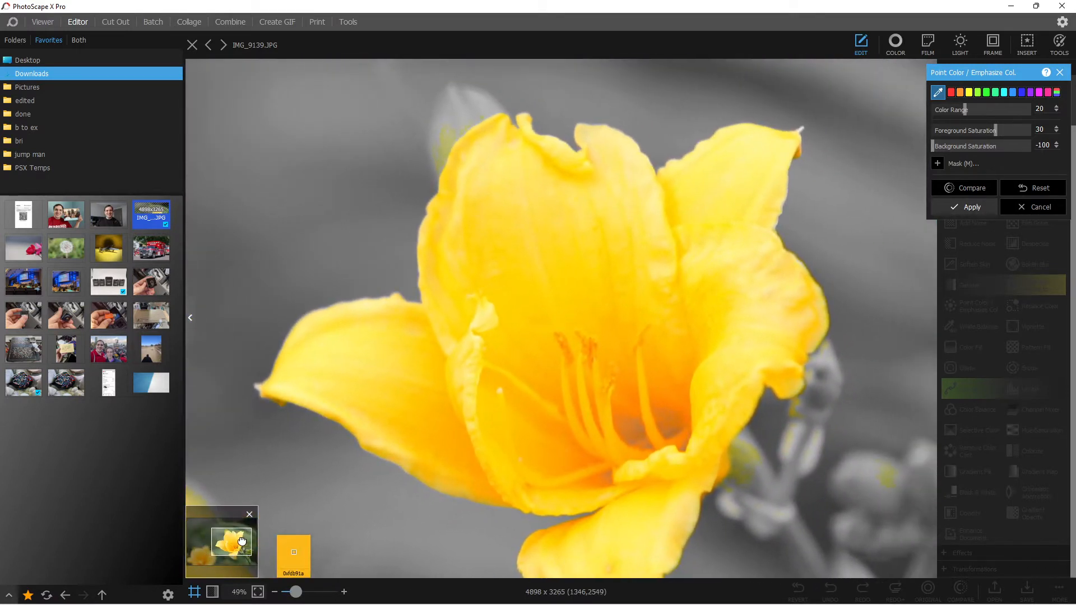
left_click_drag(296, 592, 288, 592)
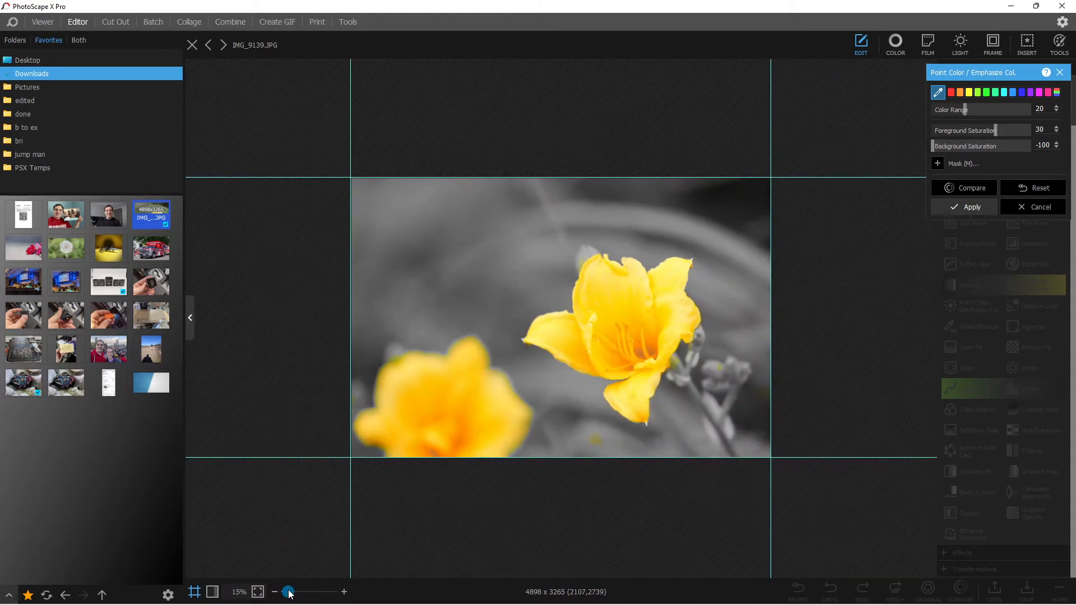
left_click_drag(288, 592, 293, 592)
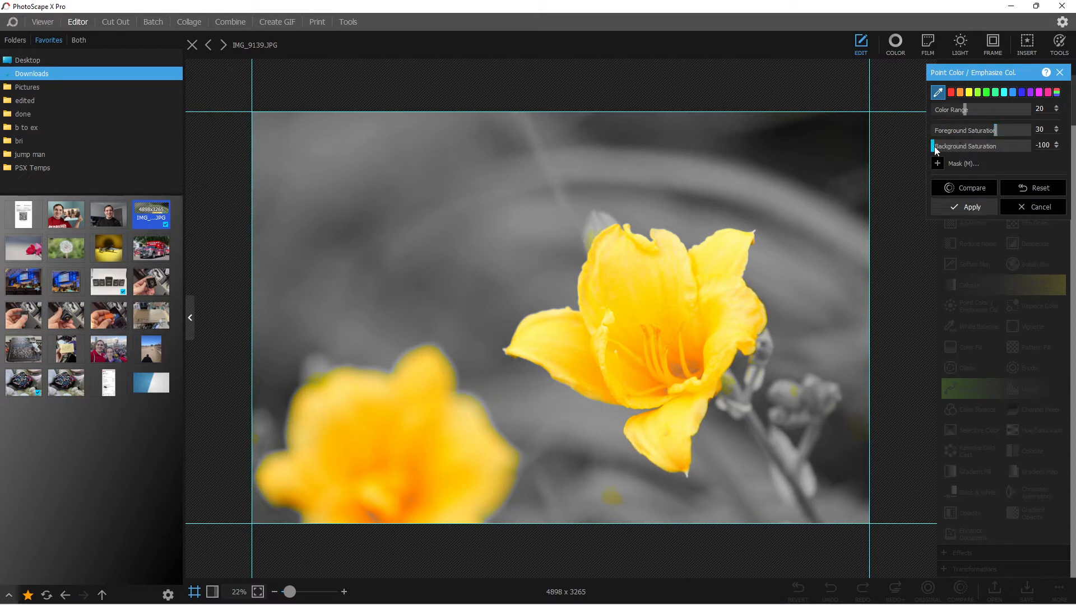
Set Foreground Saturation to 0, reset the effect, and reopen Point Color.
left_click_drag(933, 145, 971, 145)
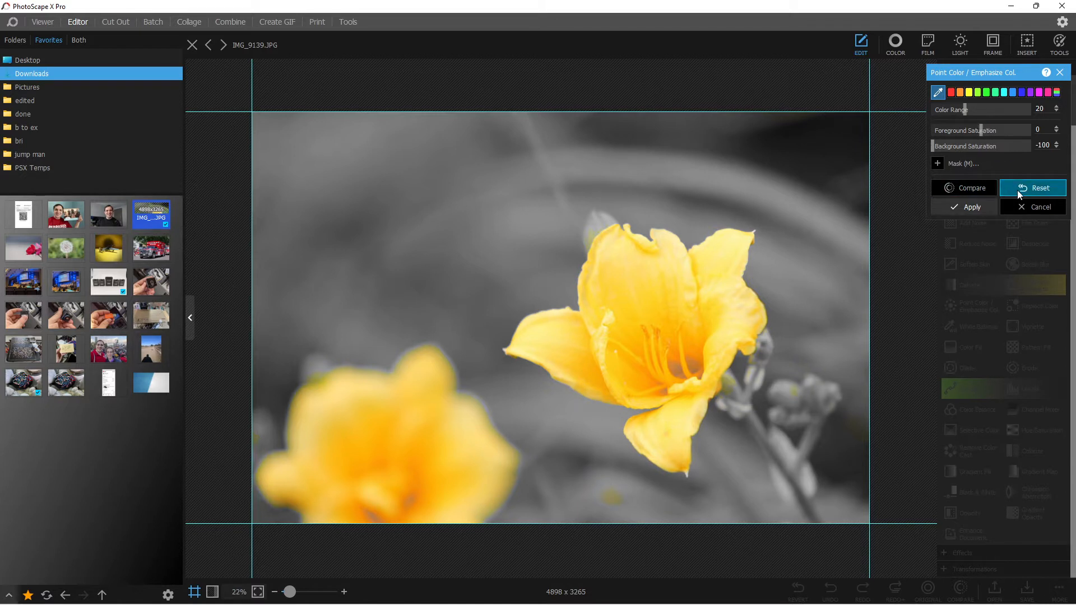
left_click(1041, 206)
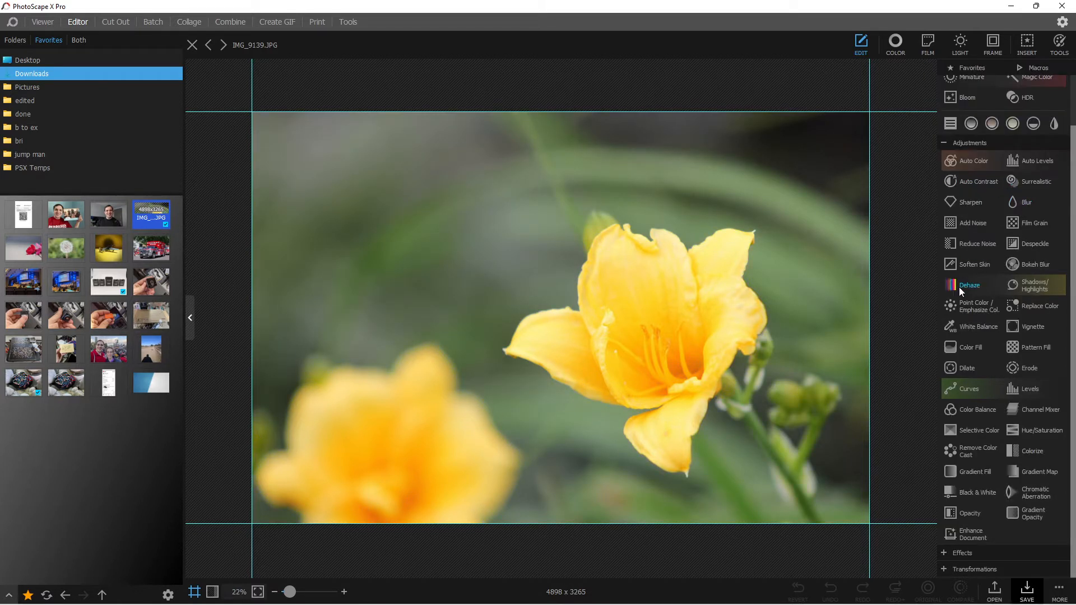
left_click(976, 306)
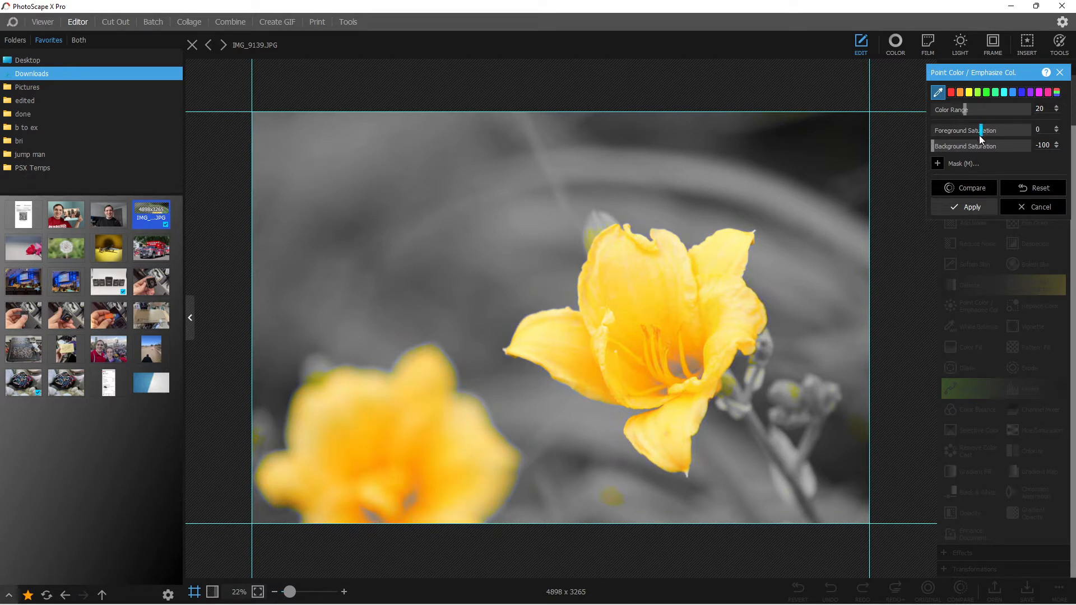
left_click(636, 393)
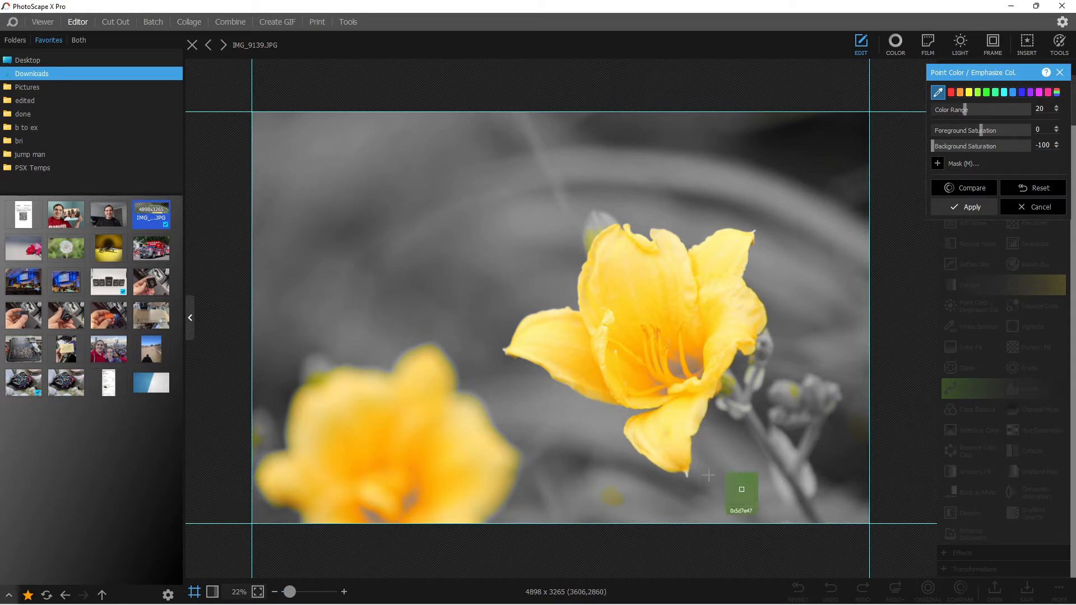
left_click_drag(291, 592, 294, 592)
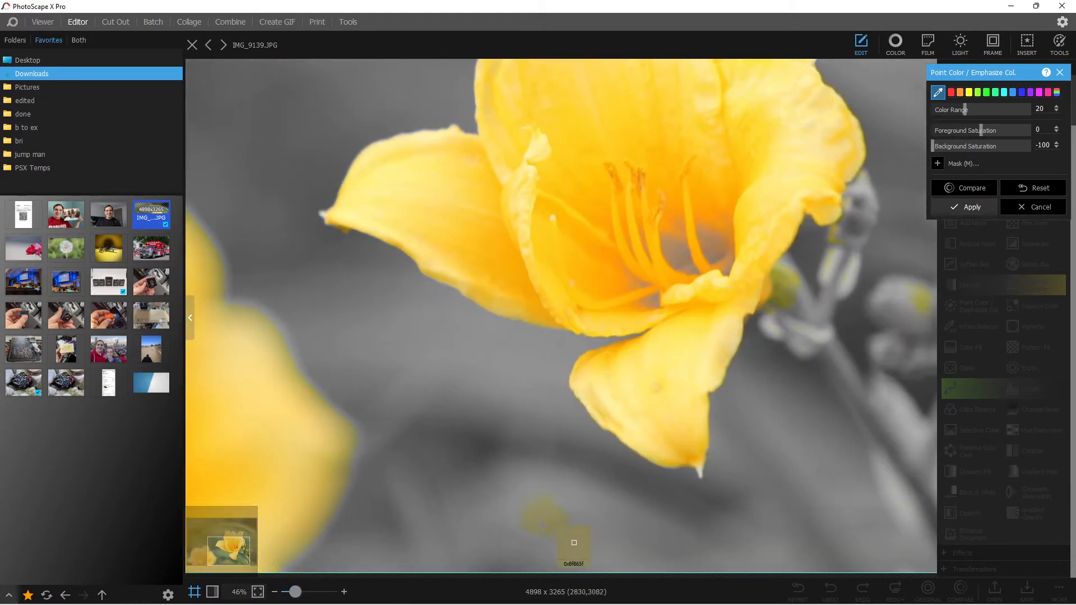
left_click(598, 483)
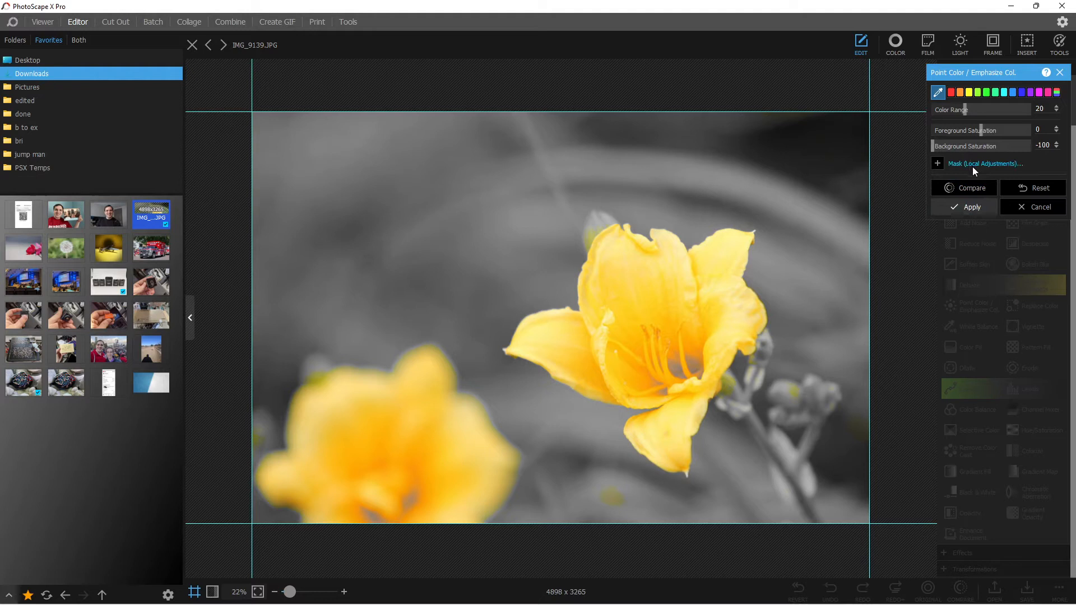
mouse_move(958, 172)
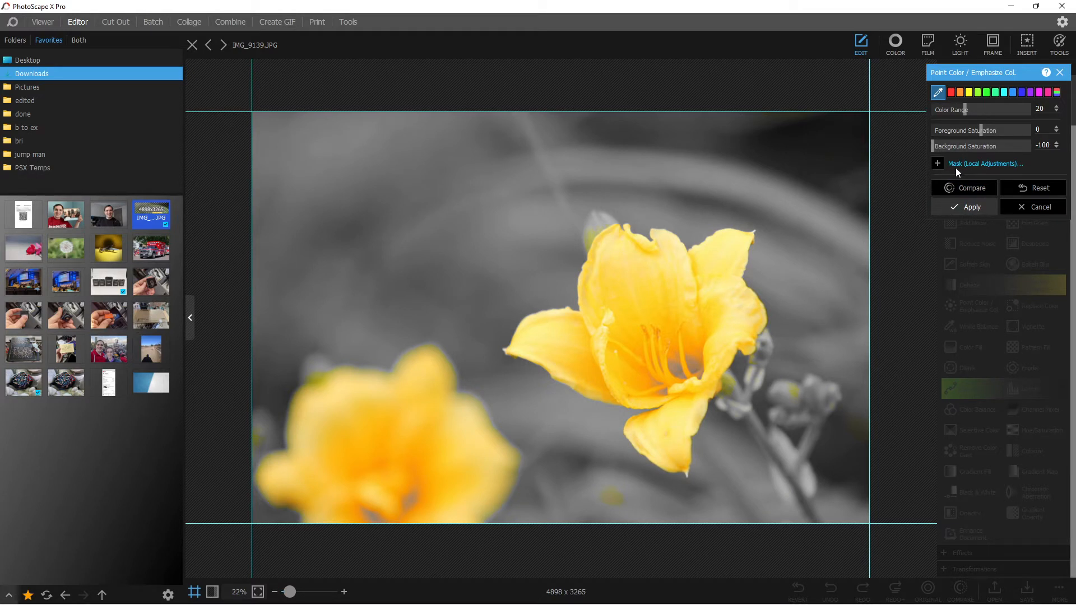
Open the Mask eraser and erase the mask from the blurry front daylily and top-edge specks.
left_click(937, 163)
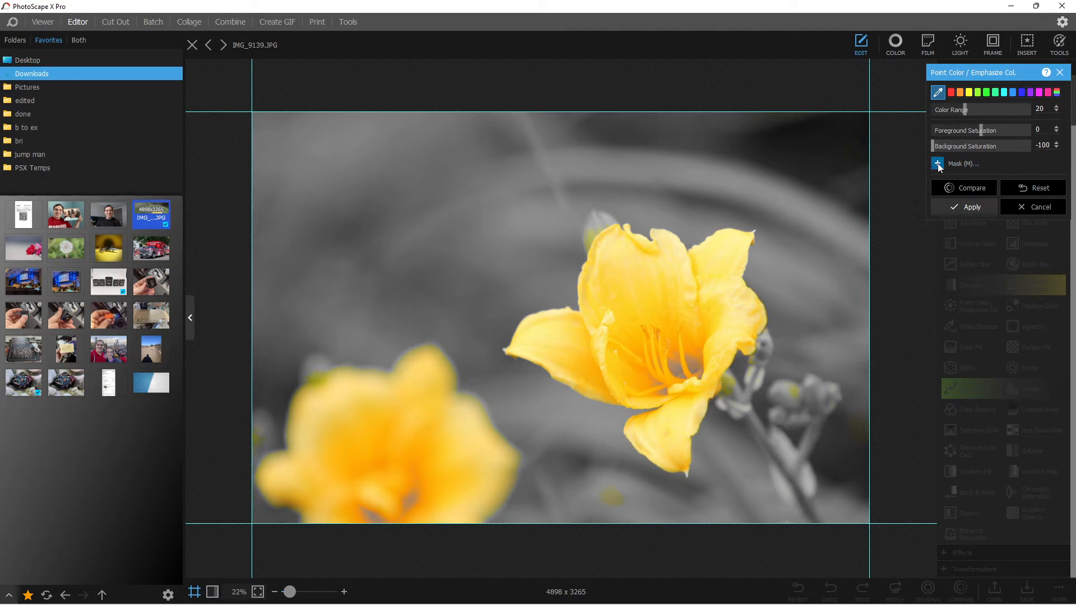
left_click(937, 163)
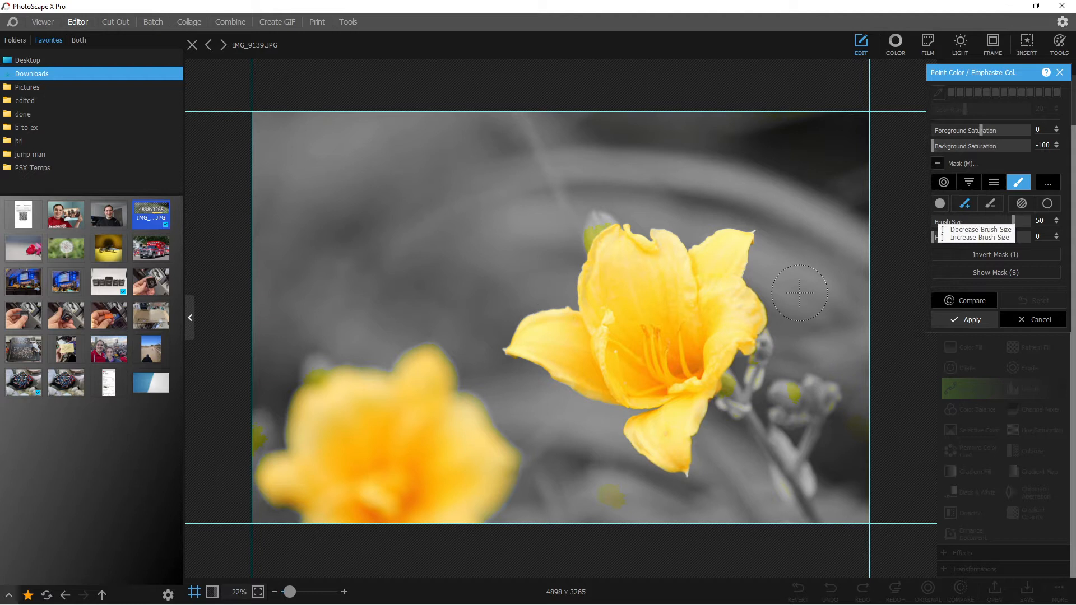
mouse_move(456, 496)
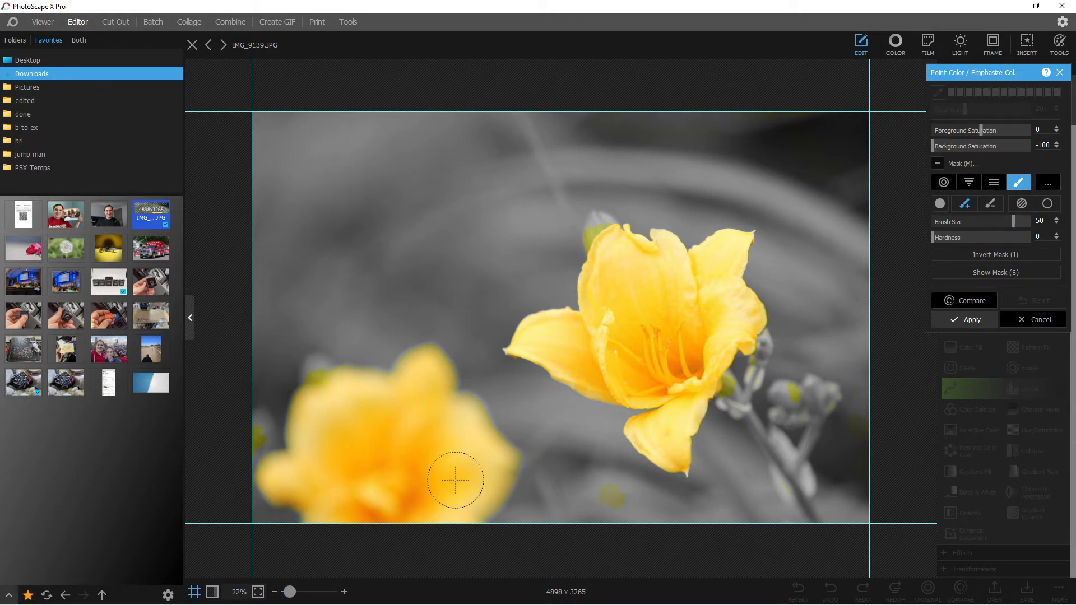
mouse_move(992, 206)
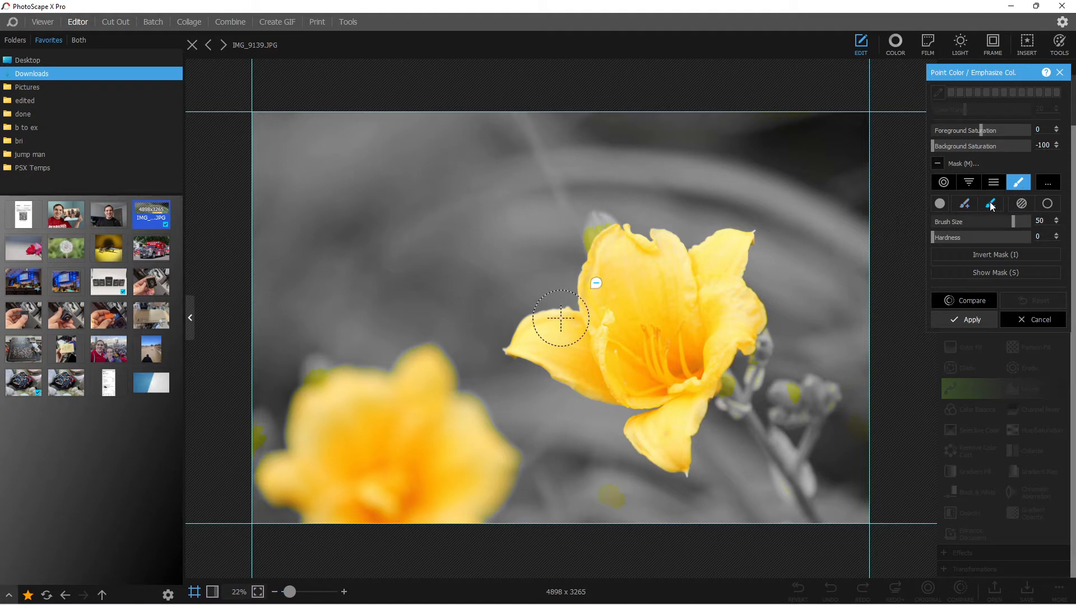
left_click_drag(559, 319, 285, 401)
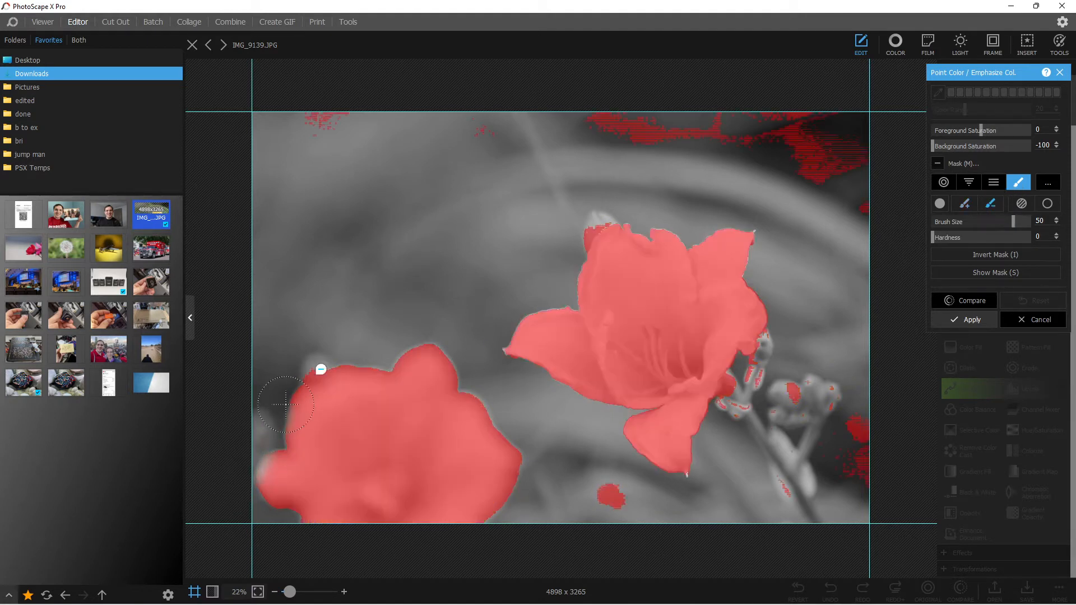
left_click_drag(285, 405, 408, 526)
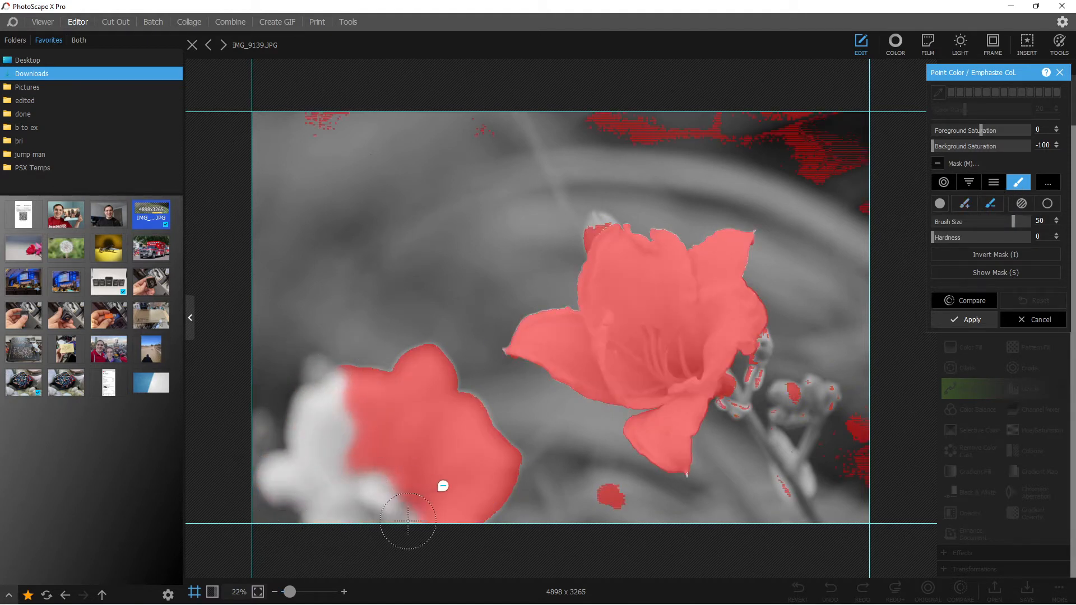
left_click_drag(404, 522, 460, 416)
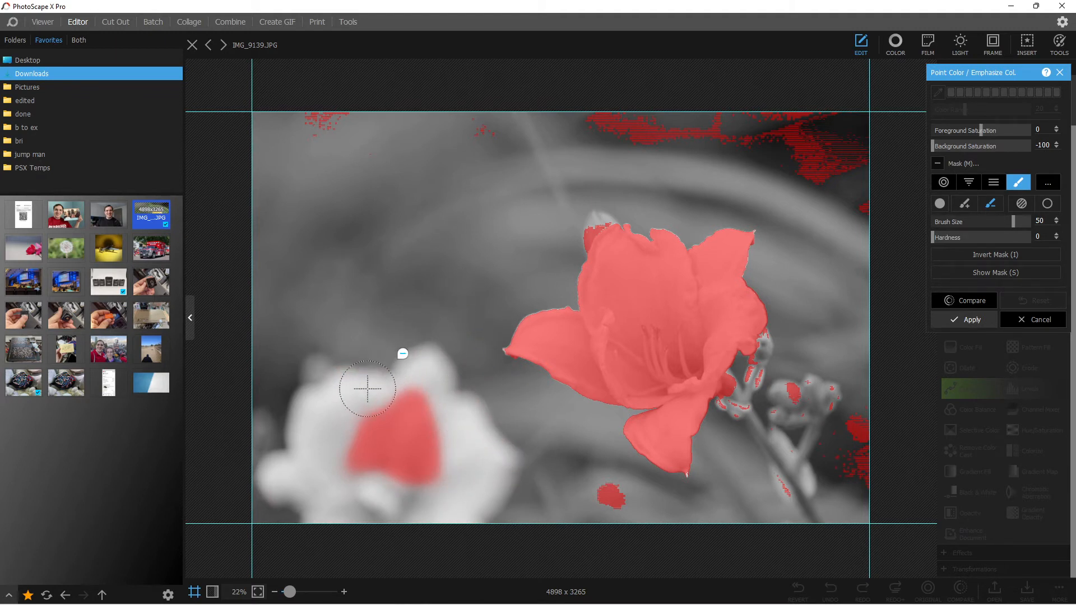
left_click_drag(384, 389, 357, 467)
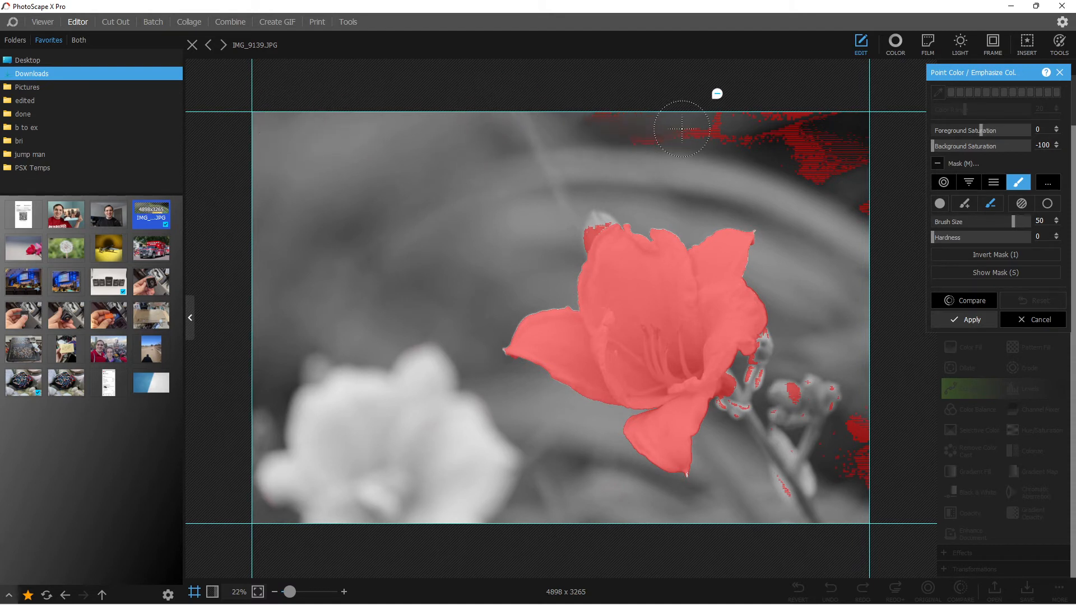
left_click_drag(679, 127, 863, 217)
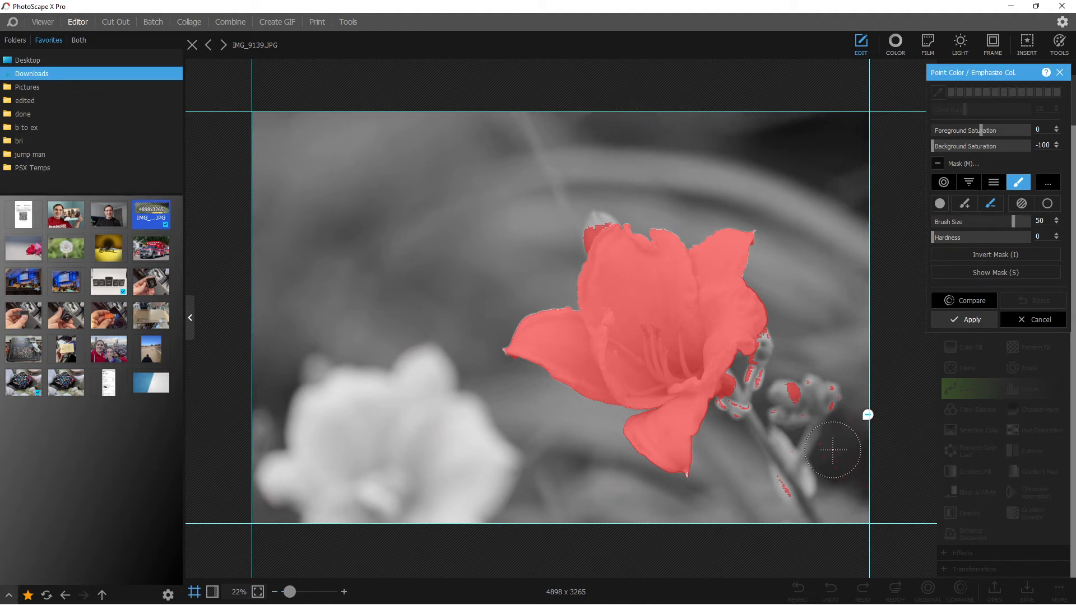
mouse_move(849, 492)
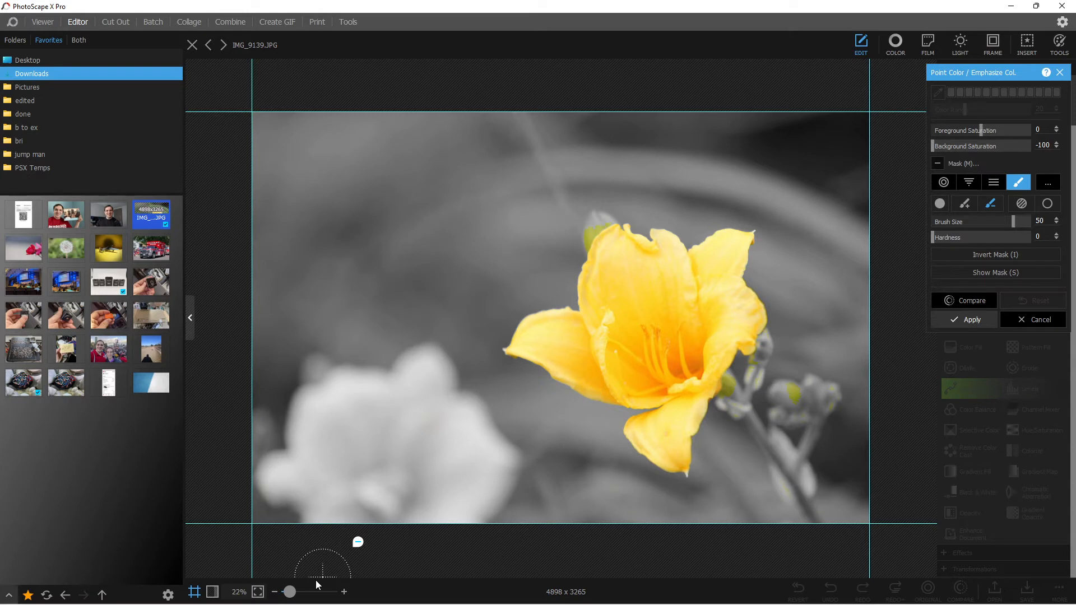
mouse_move(352, 528)
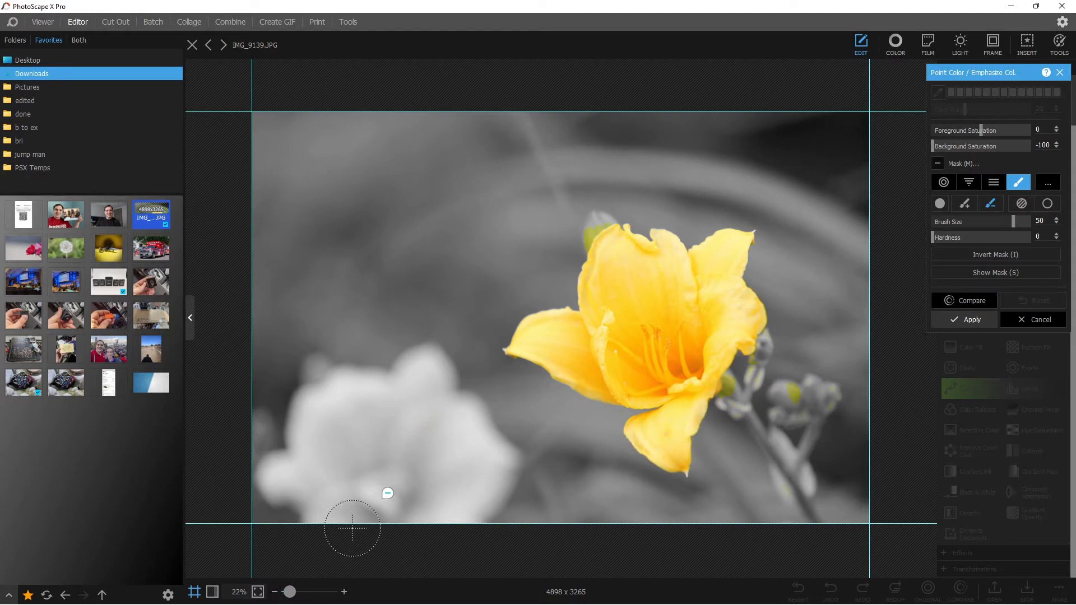
Zoom to 39% and raise Background Saturation to -46.
left_click_drag(288, 592, 294, 592)
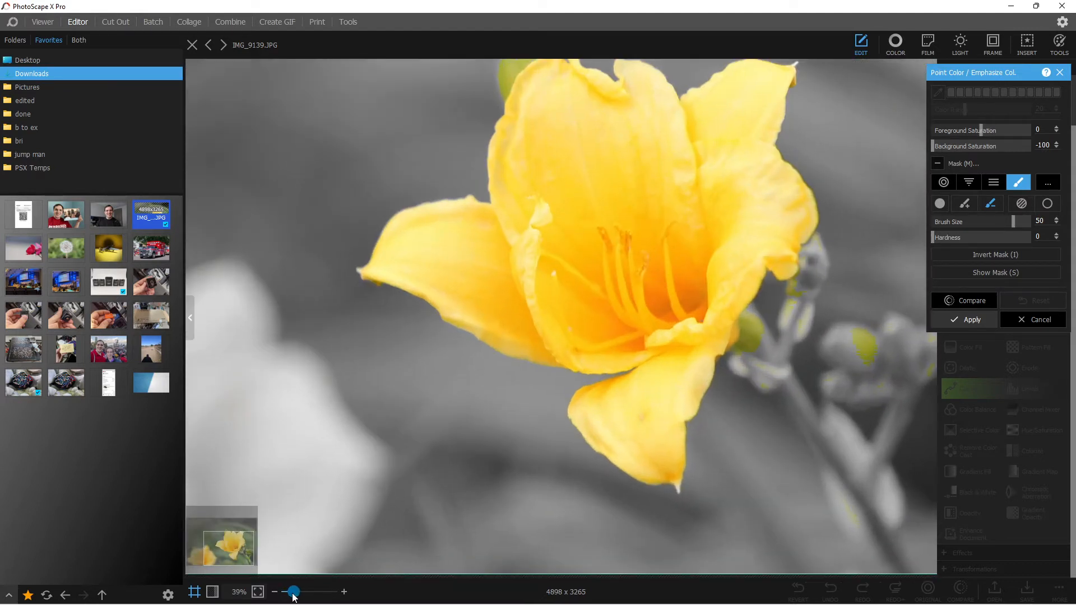
left_click_drag(293, 592, 285, 592)
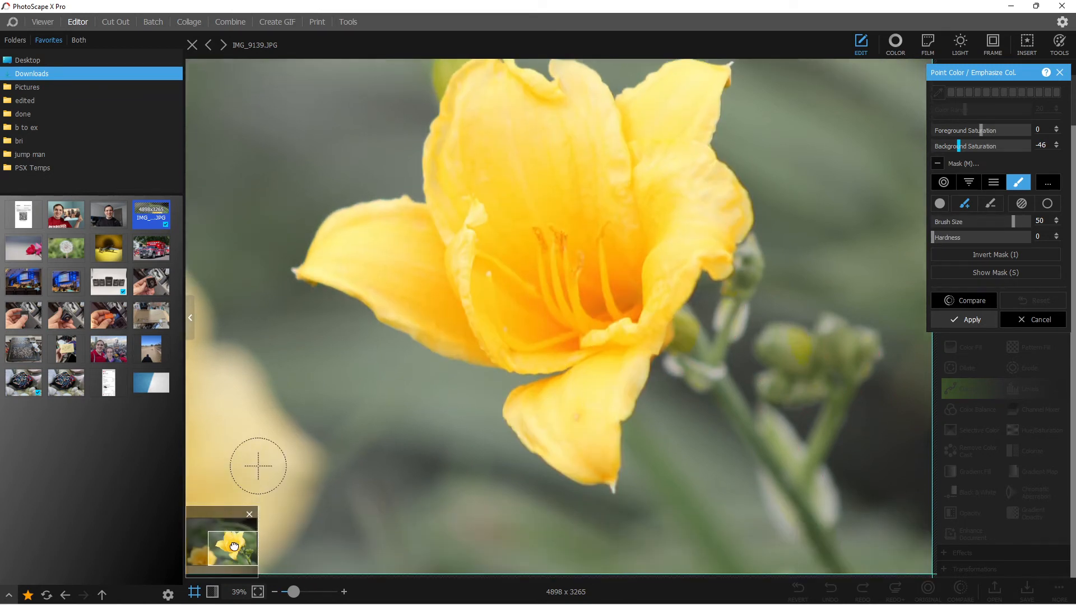
Paint the flower base and main stem down to the bottom into the colour mask.
left_click_drag(260, 467, 676, 329)
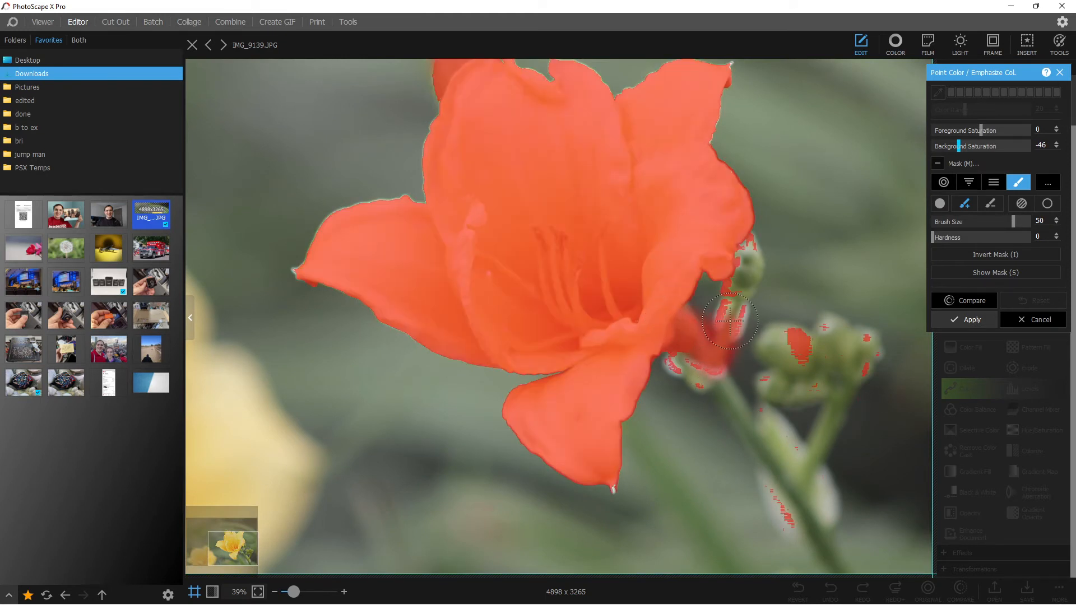
left_click_drag(727, 319, 697, 364)
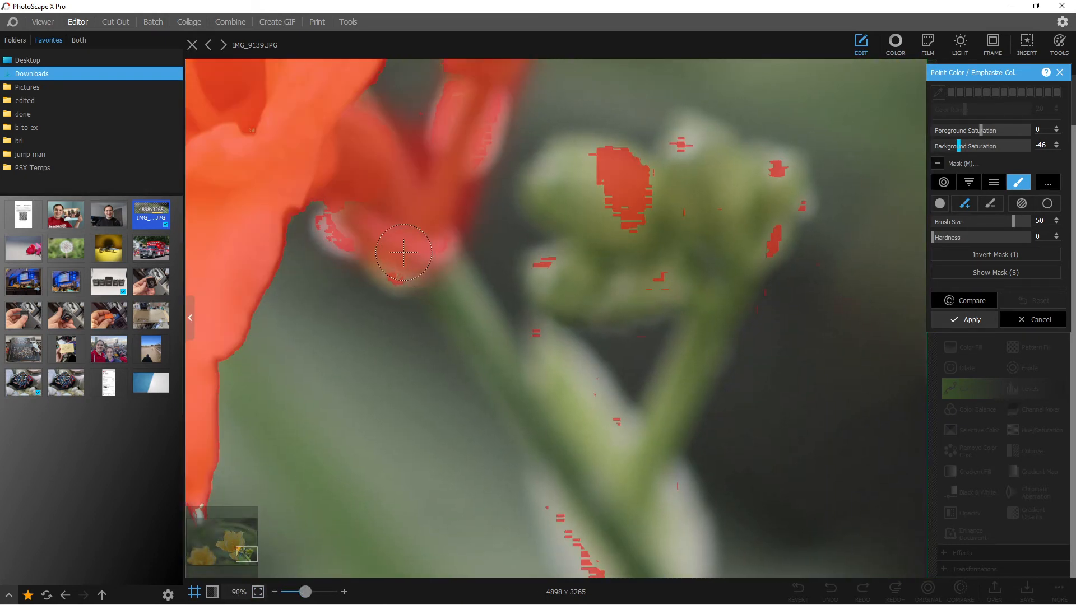
left_click_drag(403, 254, 443, 288)
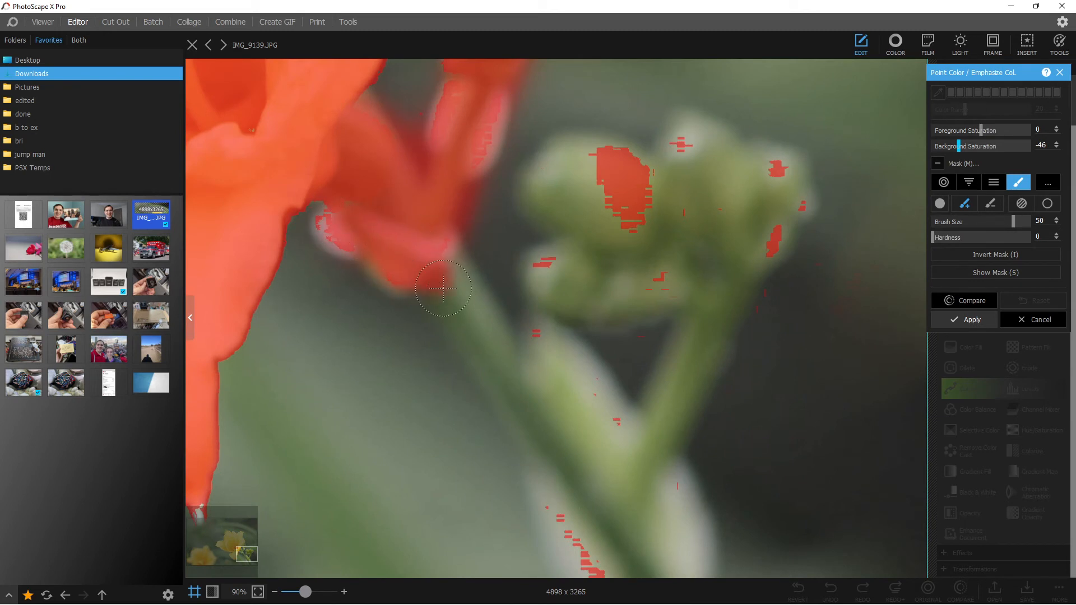
left_click_drag(443, 288, 549, 439)
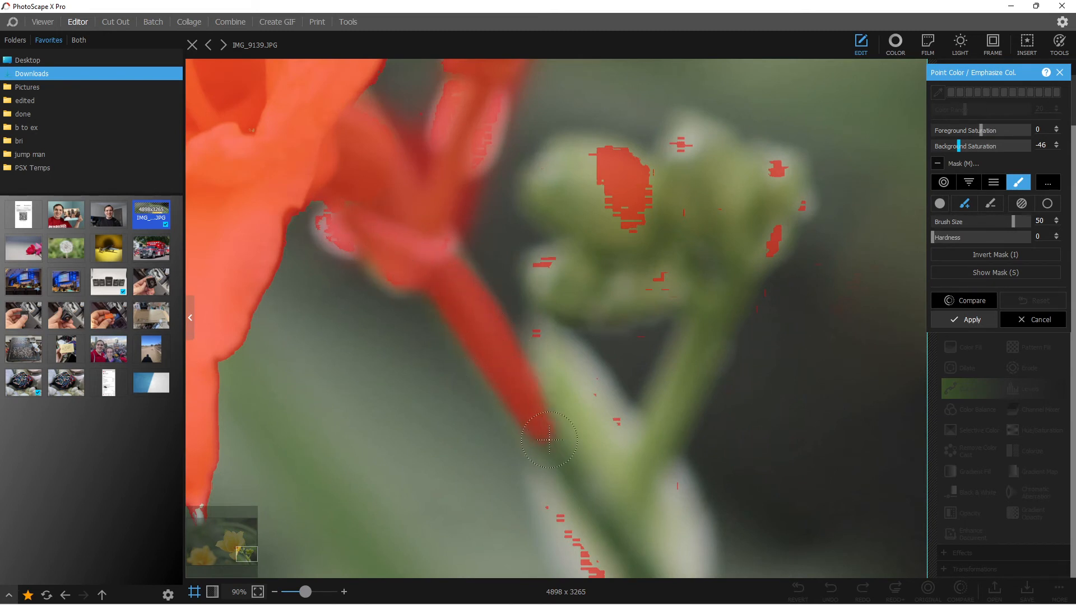
left_click_drag(550, 440, 587, 439)
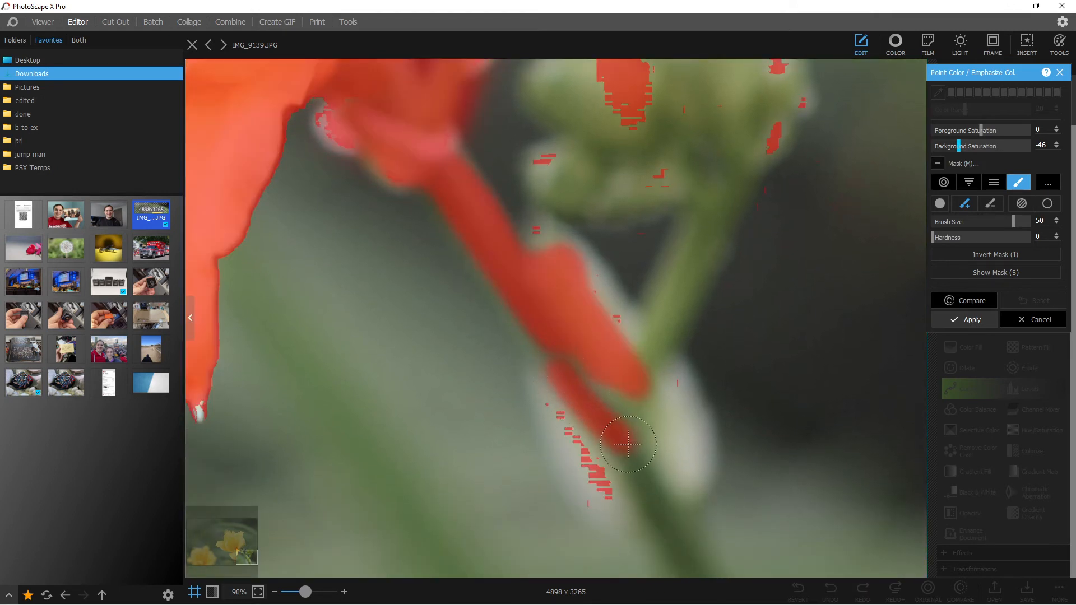
left_click_drag(626, 443, 635, 470)
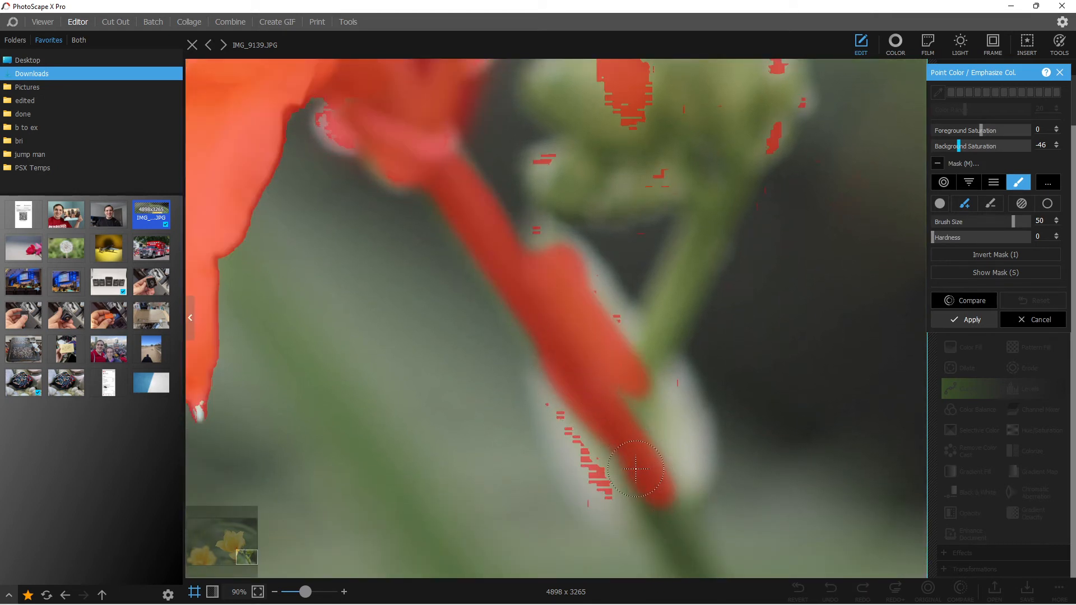
left_click_drag(635, 470, 664, 529)
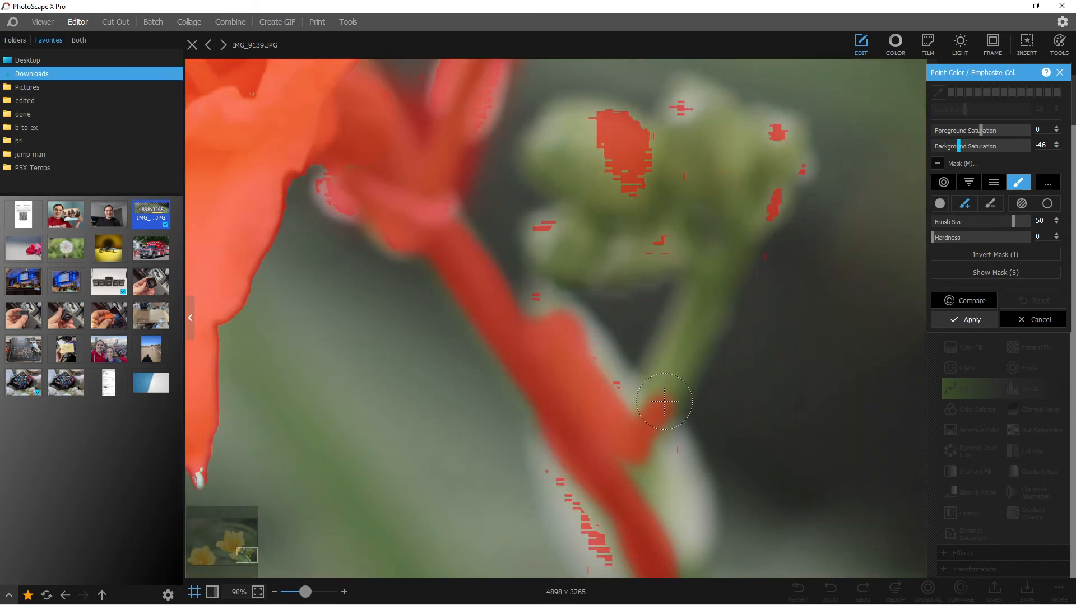
Paint the branching stem and green bud cluster into the mask.
left_click_drag(662, 402, 745, 163)
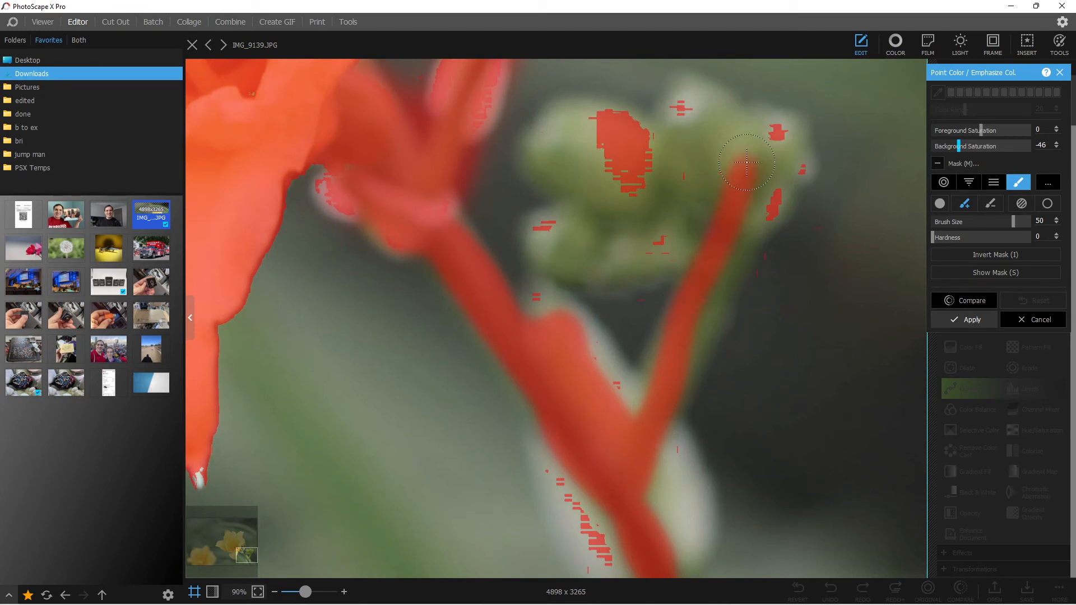
left_click_drag(744, 164, 768, 135)
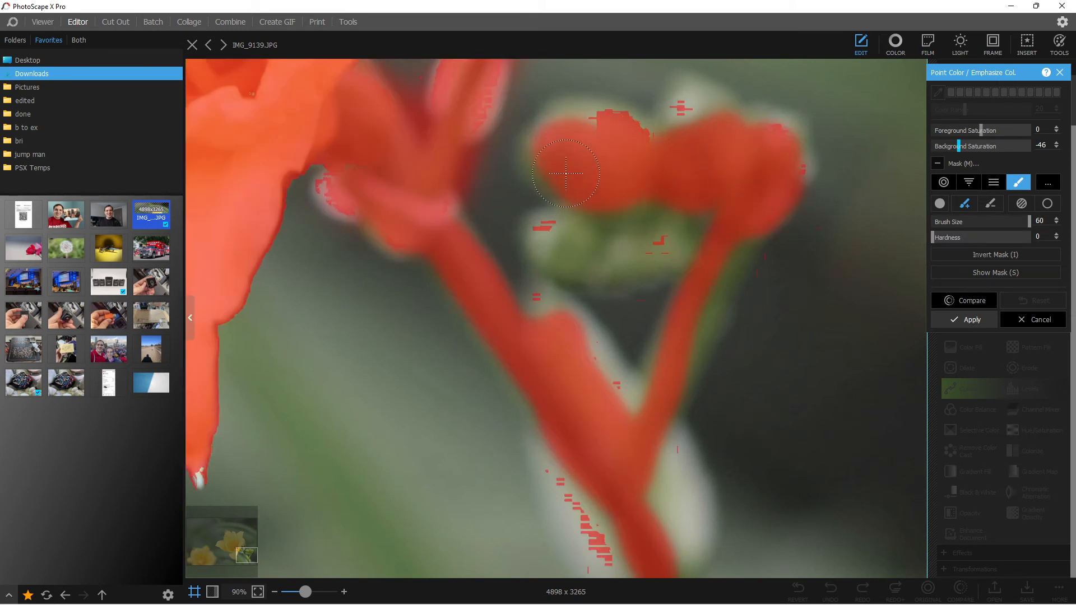
left_click_drag(566, 170, 632, 271)
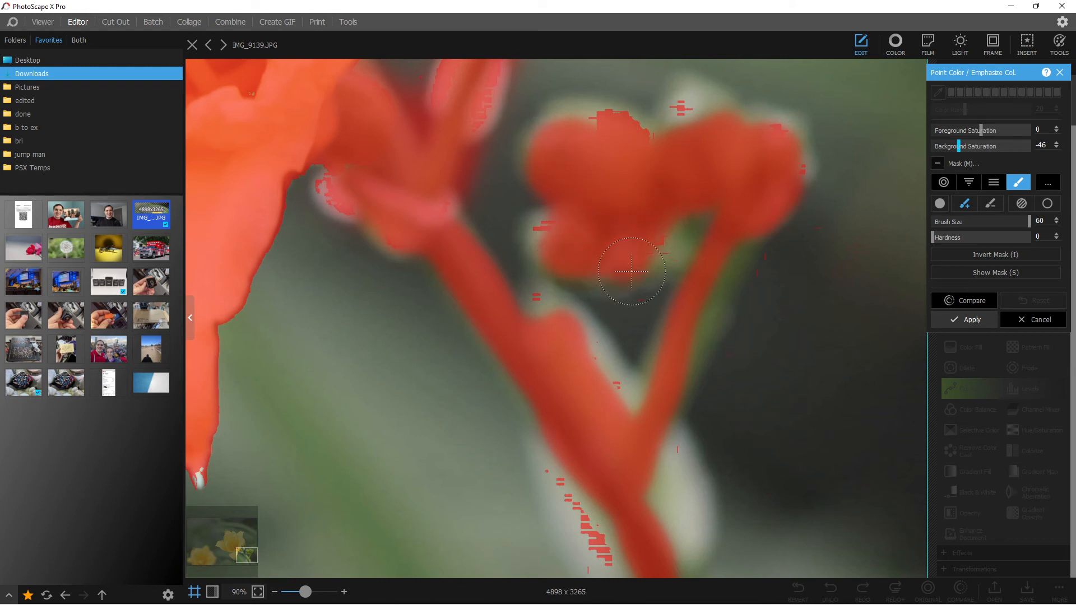
left_click_drag(631, 271, 676, 374)
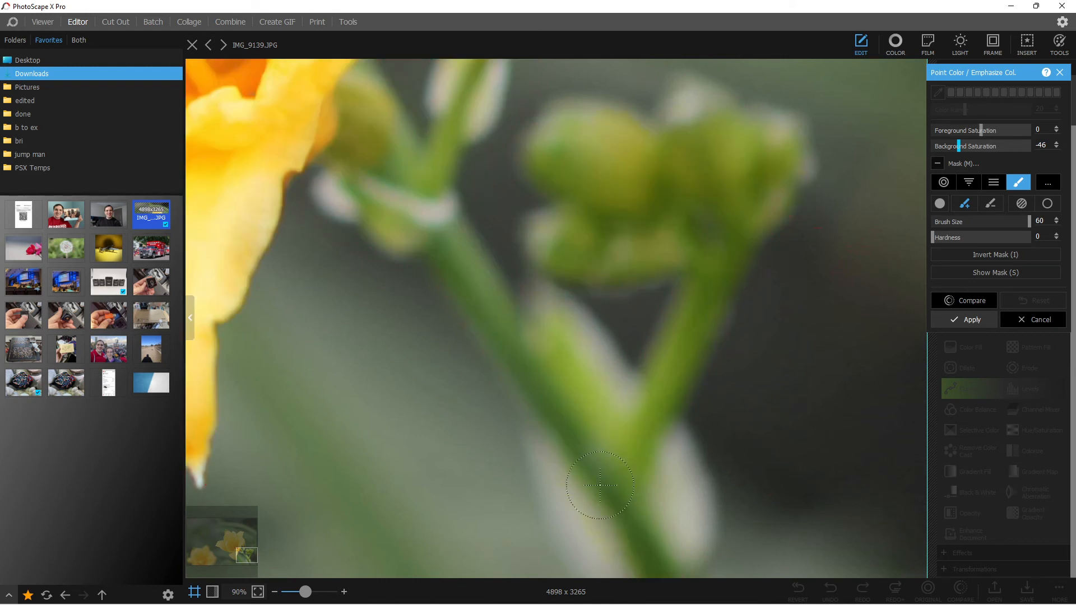
mouse_move(646, 508)
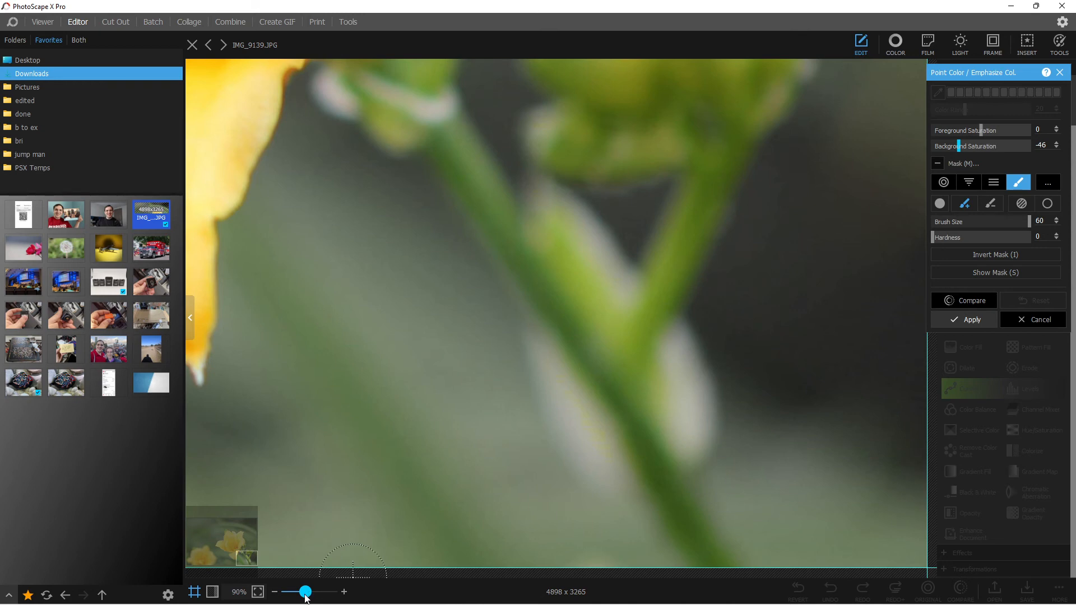
Zoom to fit the photo and brush the small bud above the flower into the mask.
left_click_drag(306, 591, 296, 592)
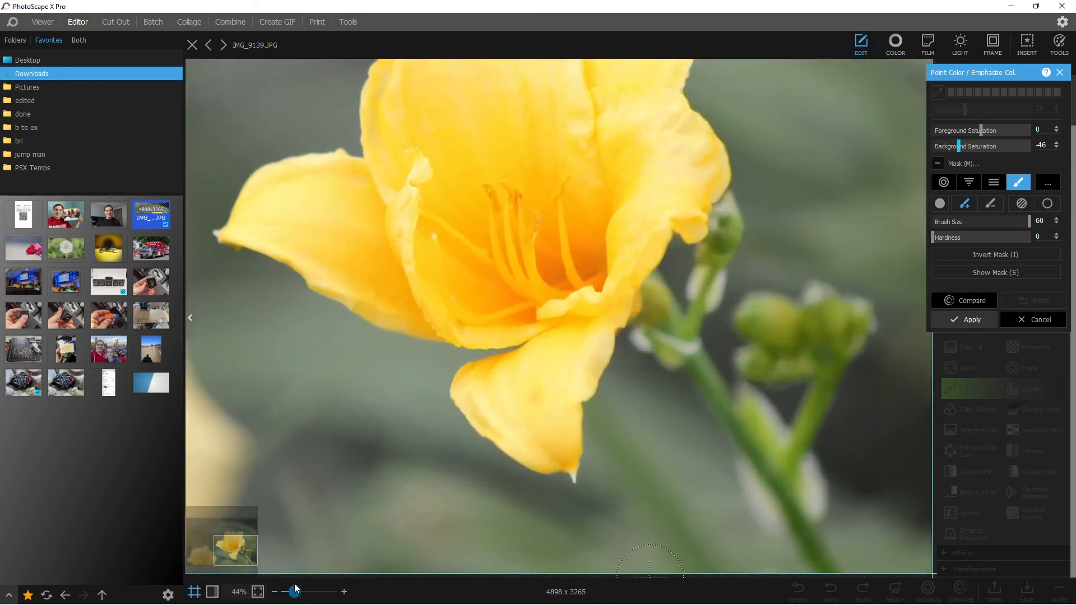
left_click(274, 591)
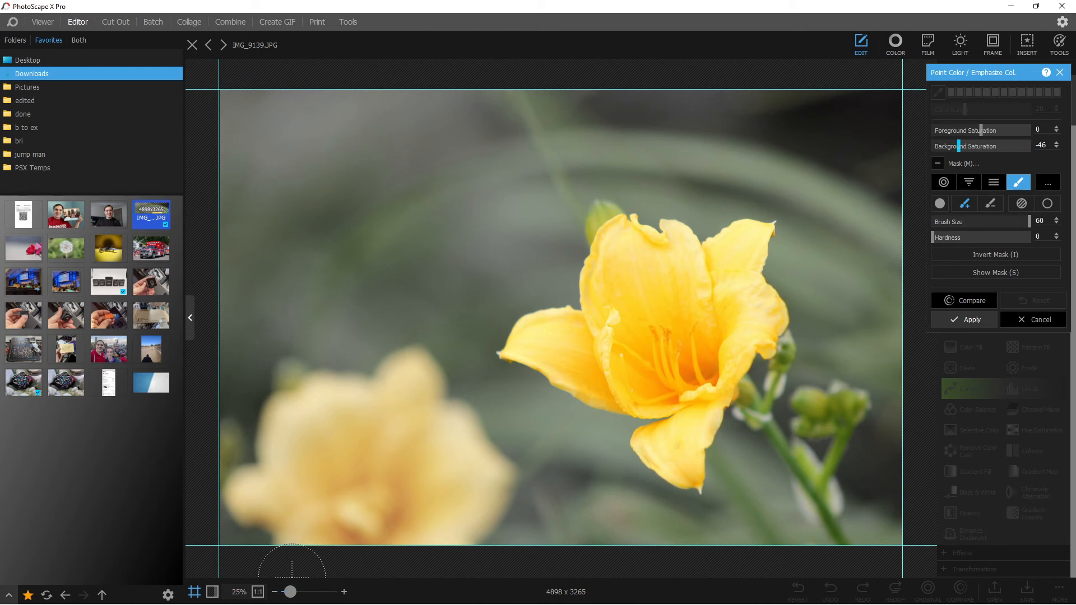
mouse_move(577, 251)
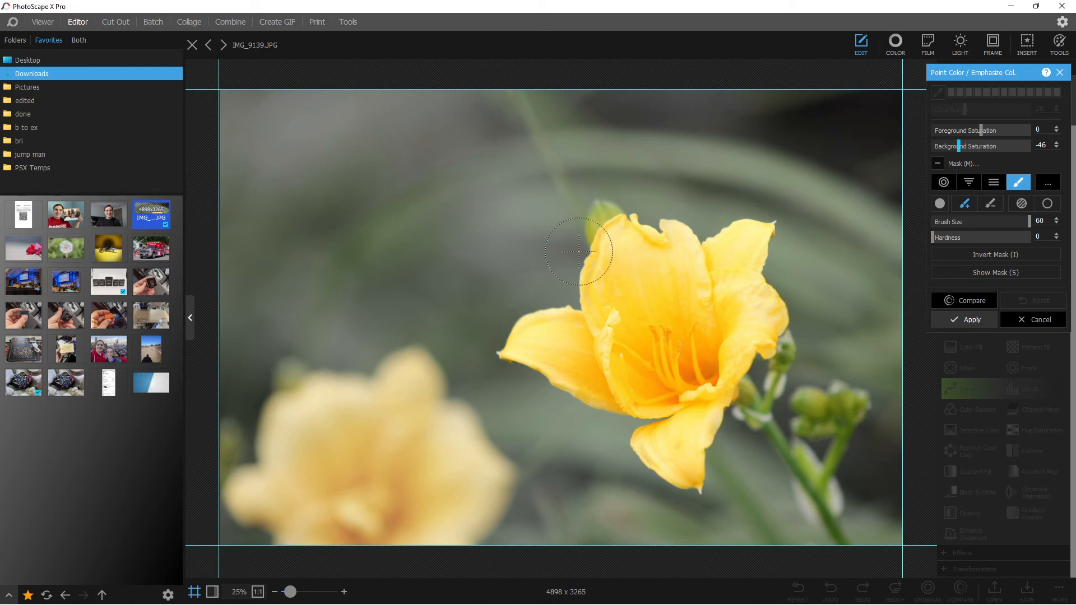
left_click_drag(291, 591, 296, 592)
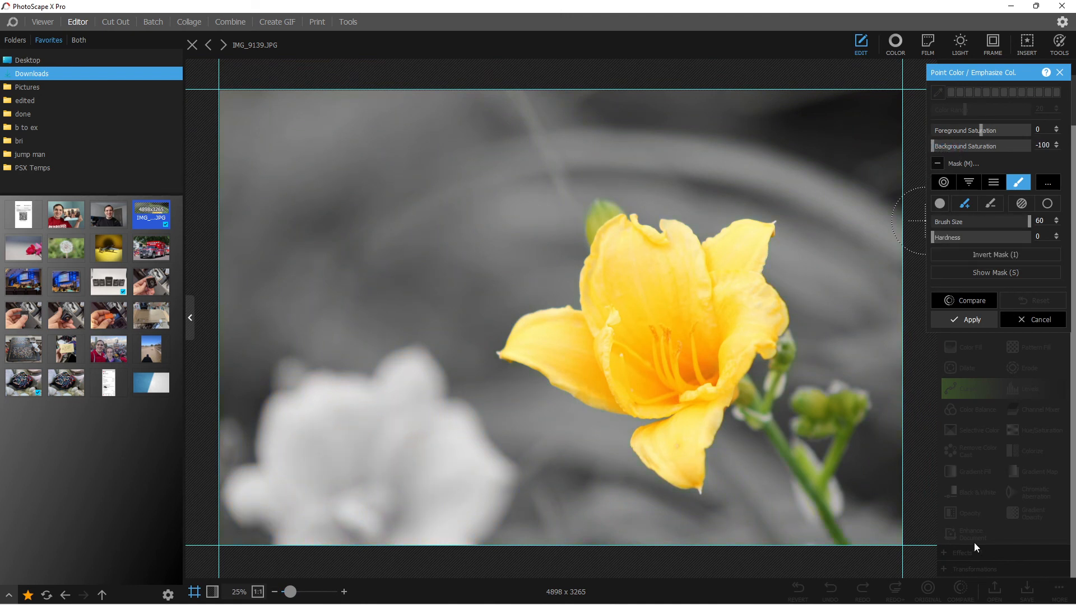
mouse_move(861, 556)
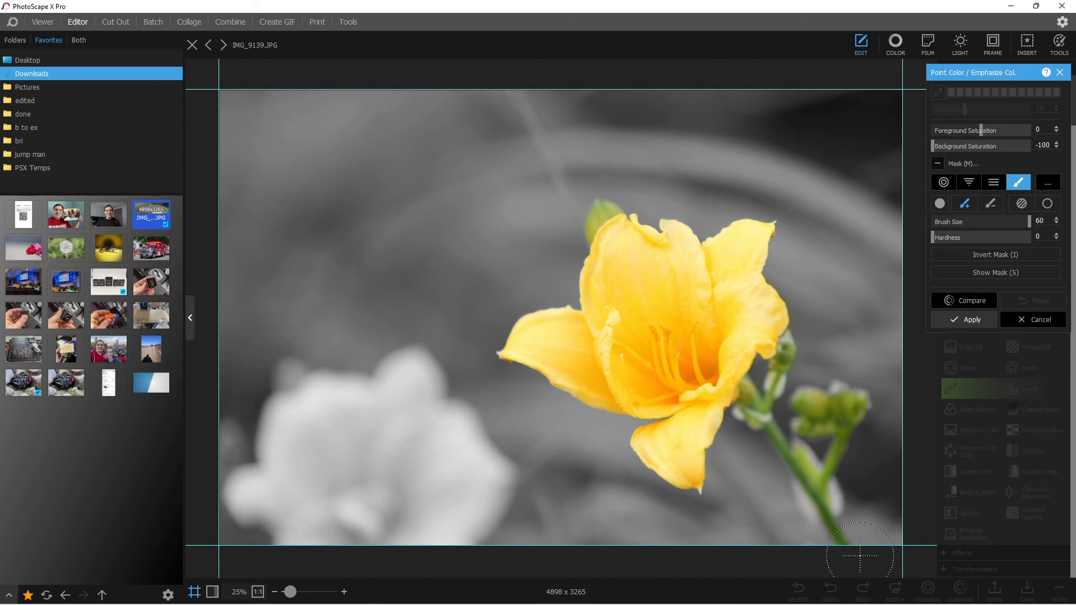
mouse_move(877, 240)
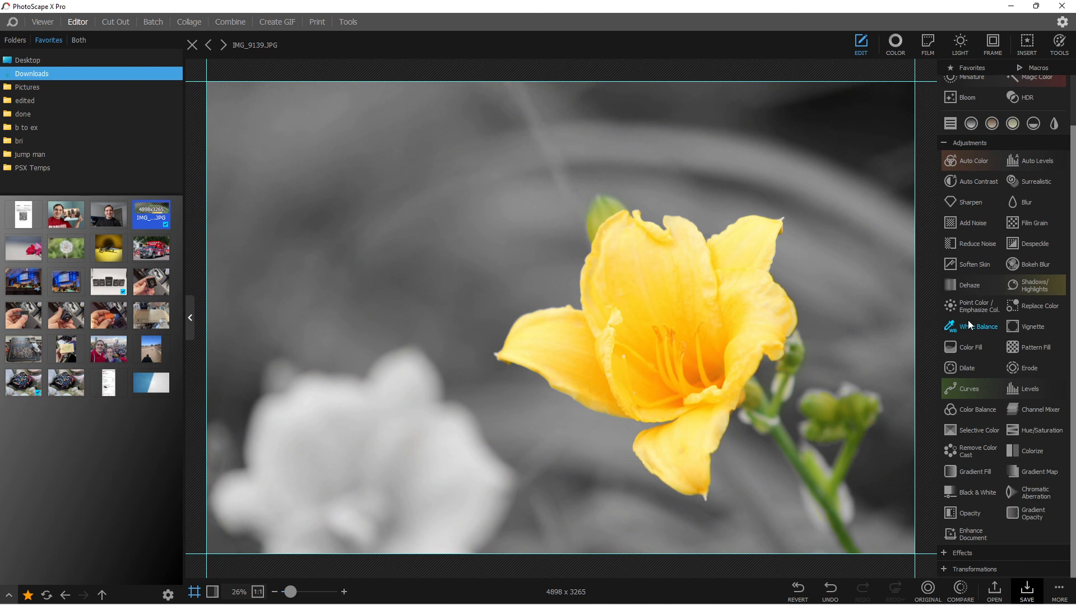
mouse_move(929, 566)
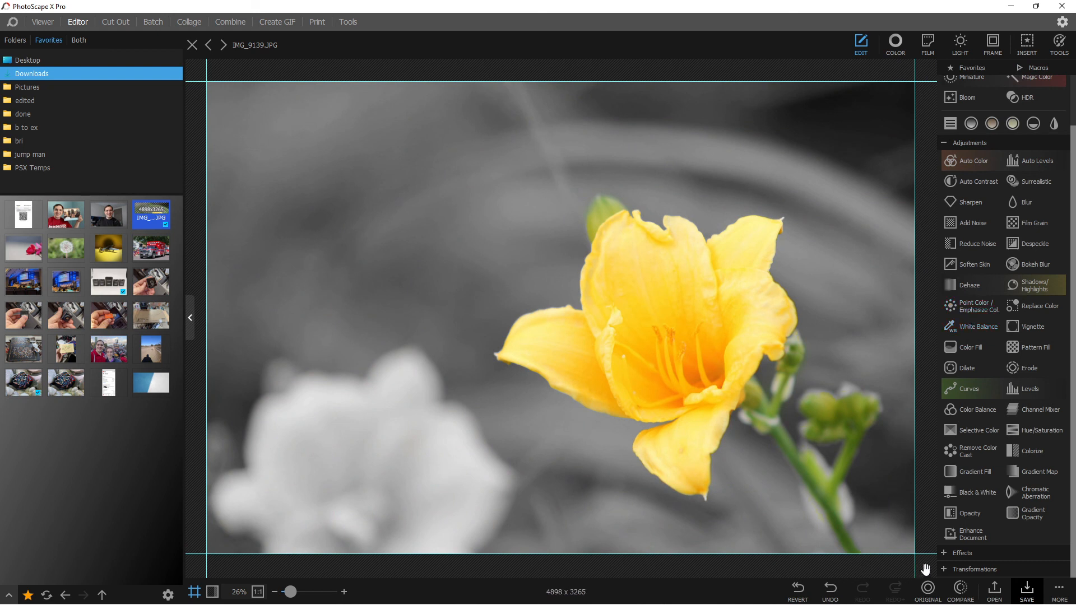
mouse_move(879, 552)
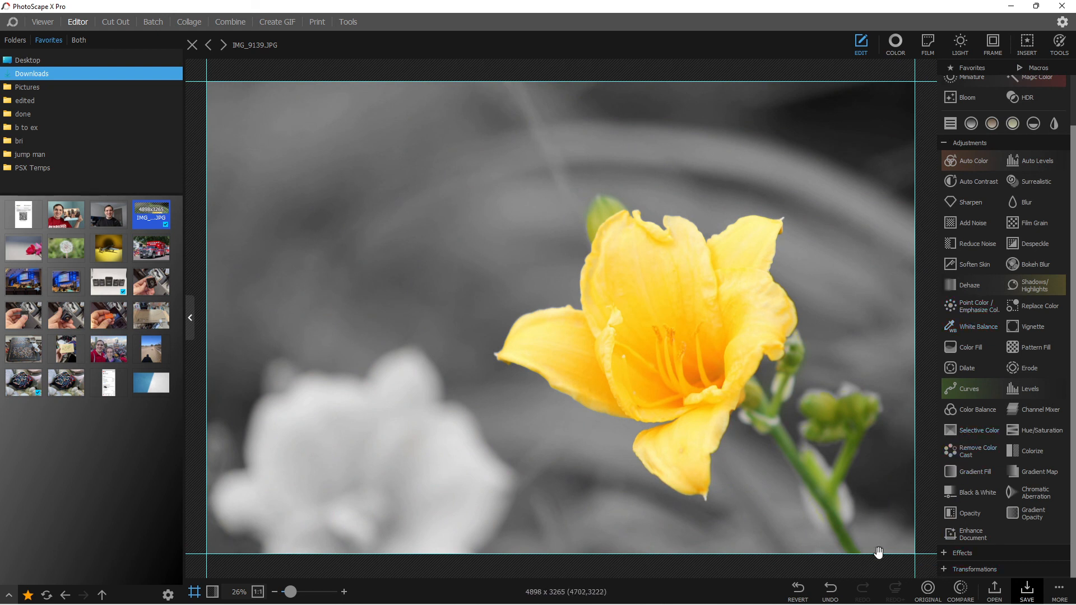
left_click(927, 591)
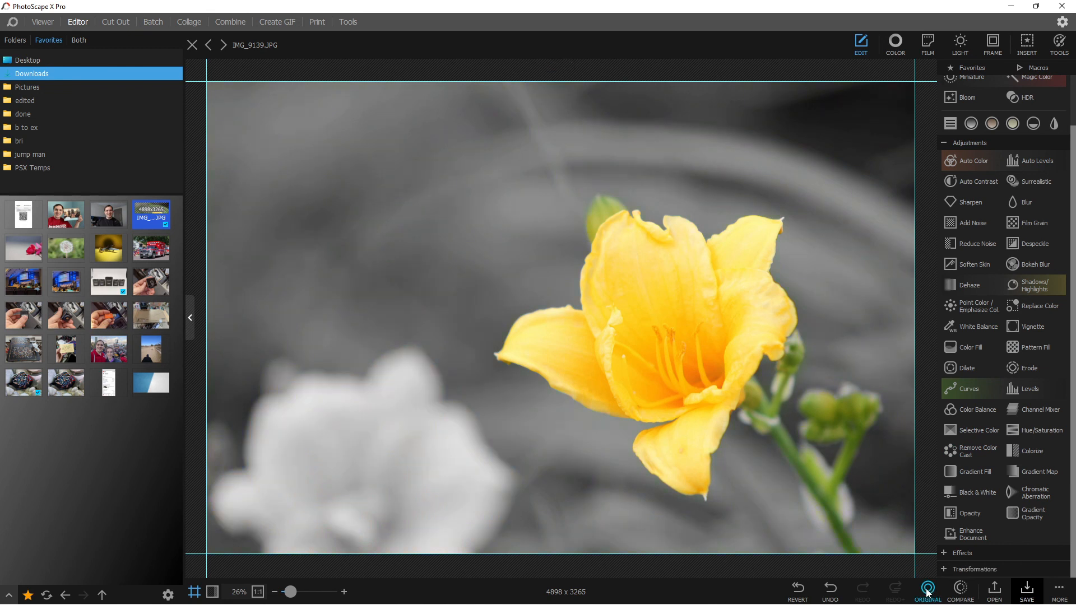
mouse_move(926, 452)
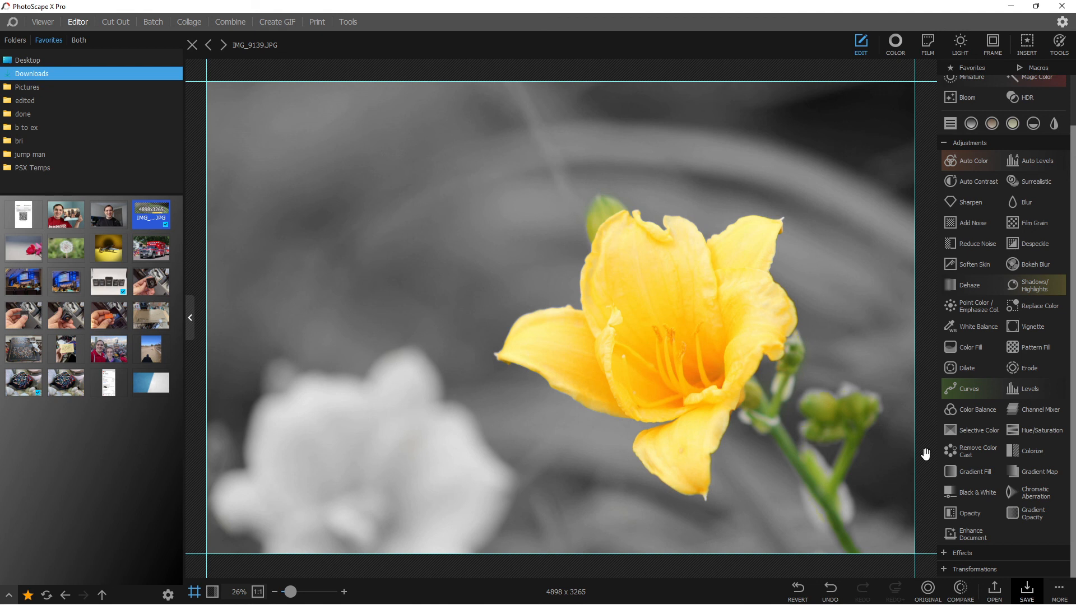
mouse_move(926, 587)
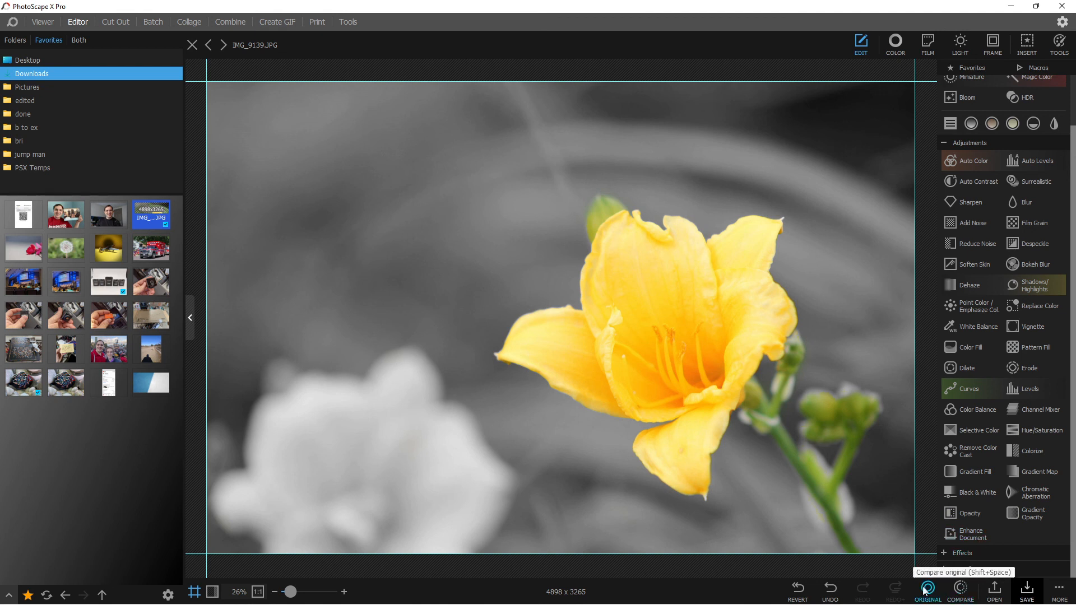